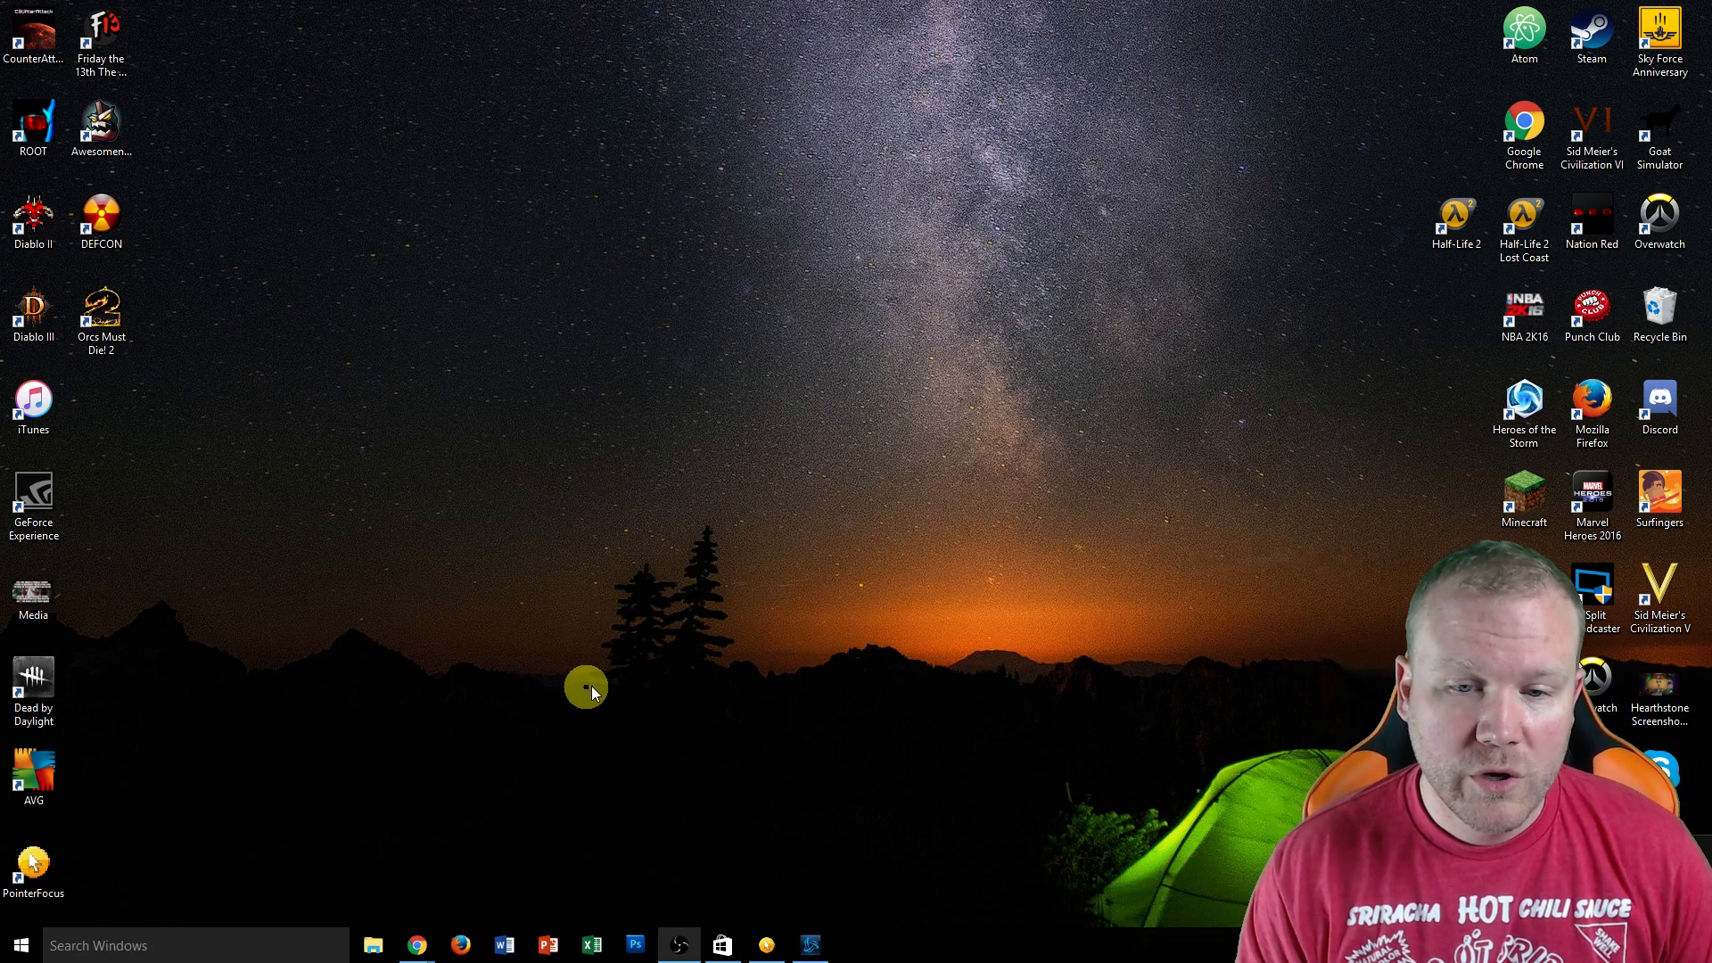
- Show This PC in File Explorer and select the connected iPhone 6s under Devices and drives
{"action": "left_click", "coordinate": [373, 945]}
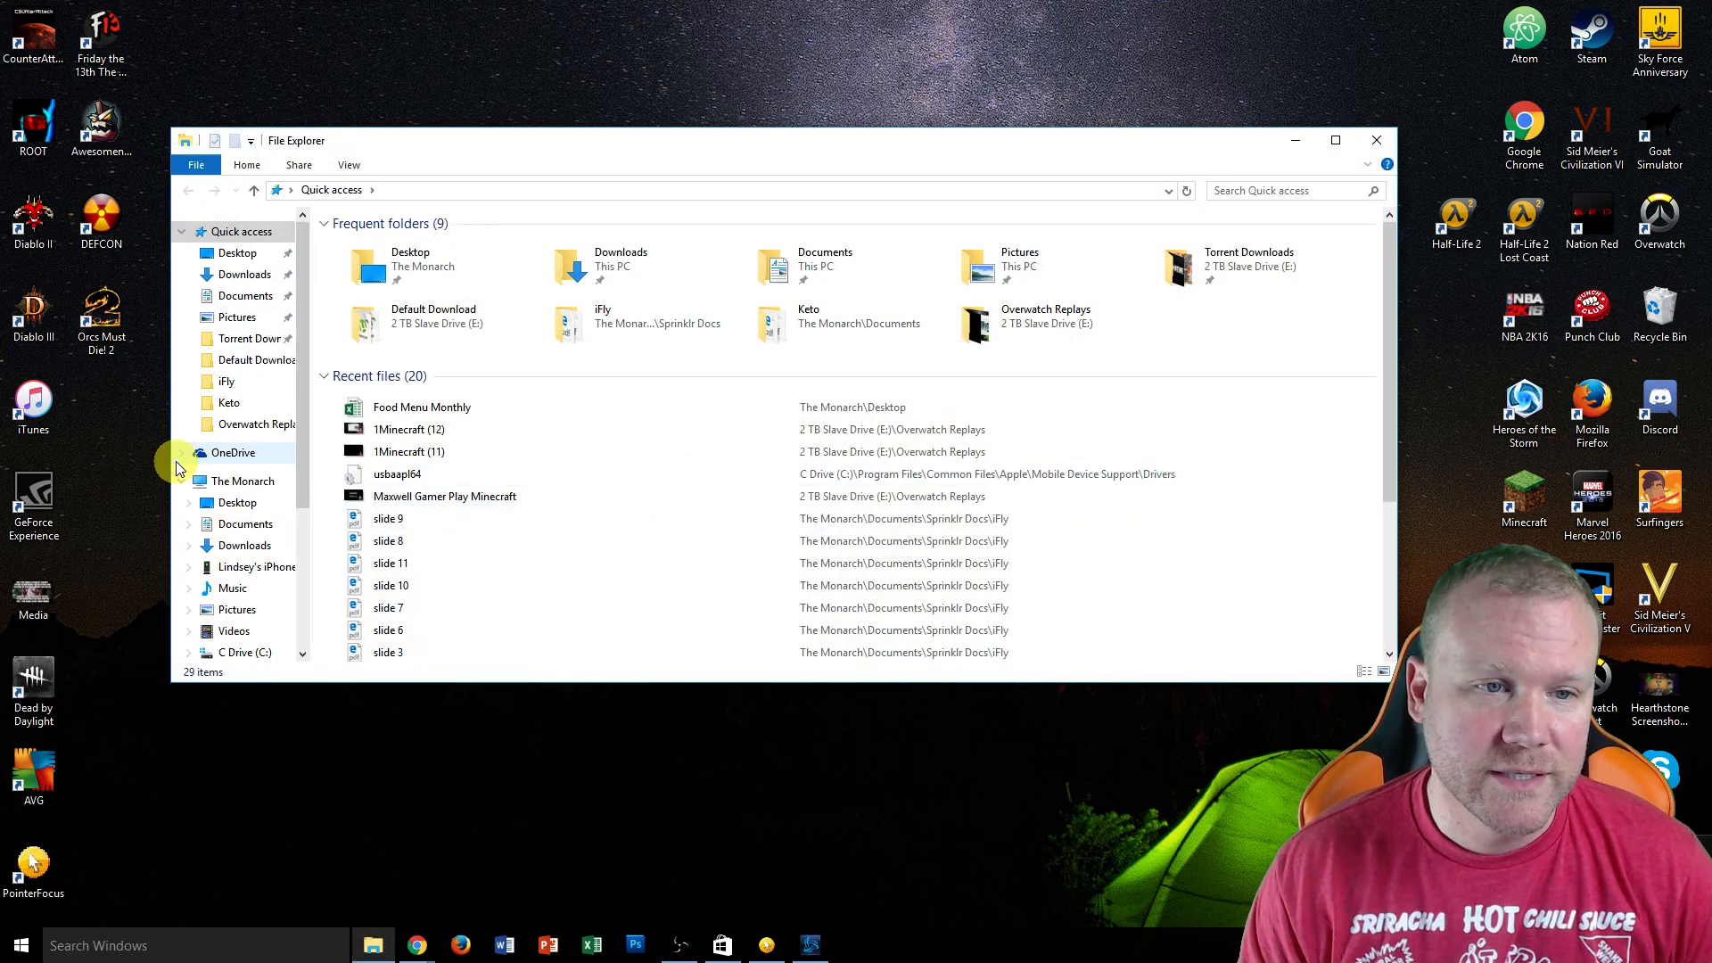
{"action": "left_click", "coordinate": [241, 481]}
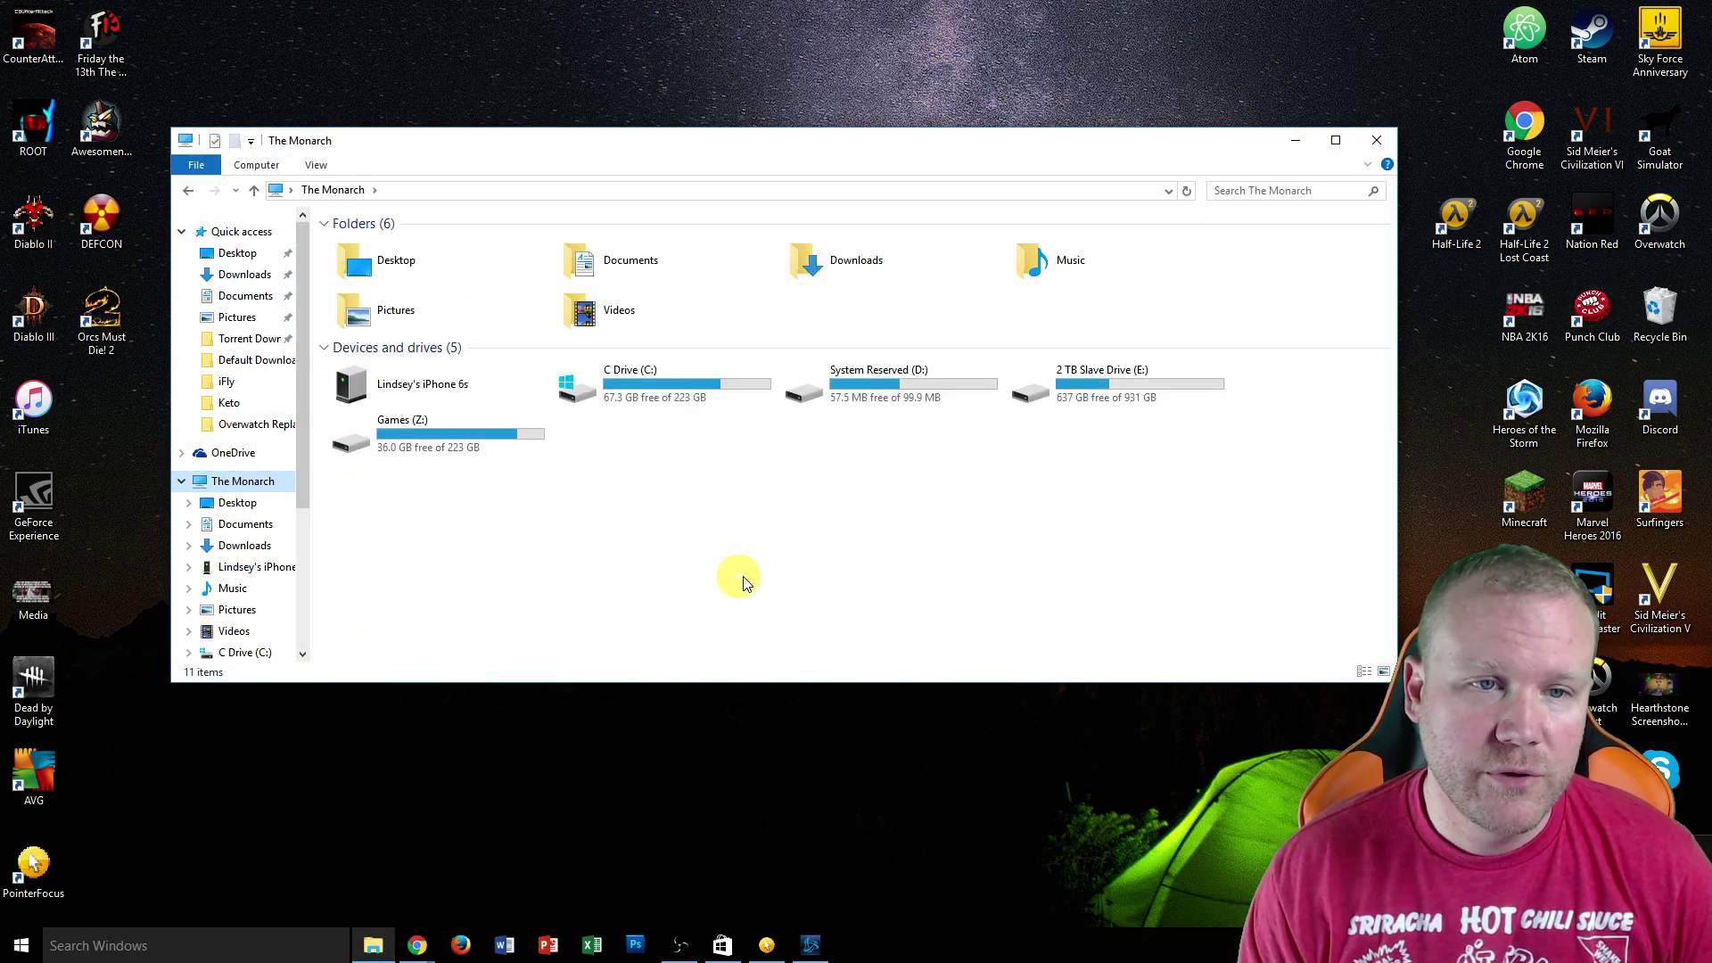
{"action": "left_click", "coordinate": [656, 587]}
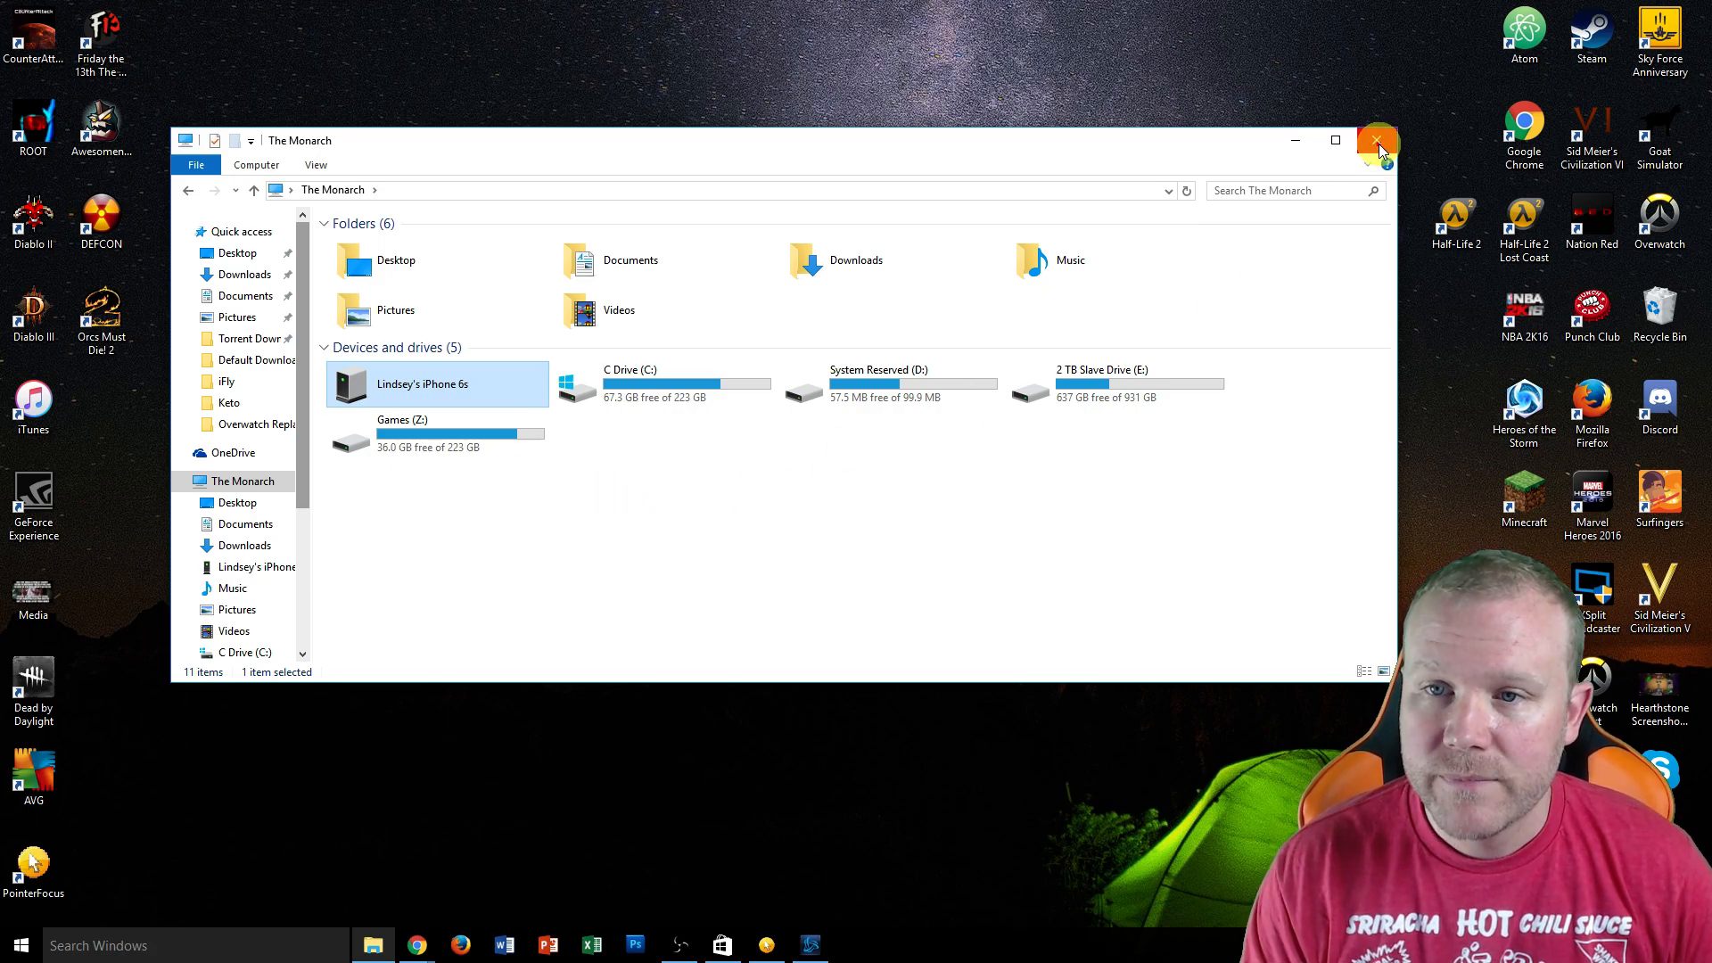
- Close the File Explorer window, leaving only the desktop
{"action": "left_click", "coordinate": [1375, 139]}
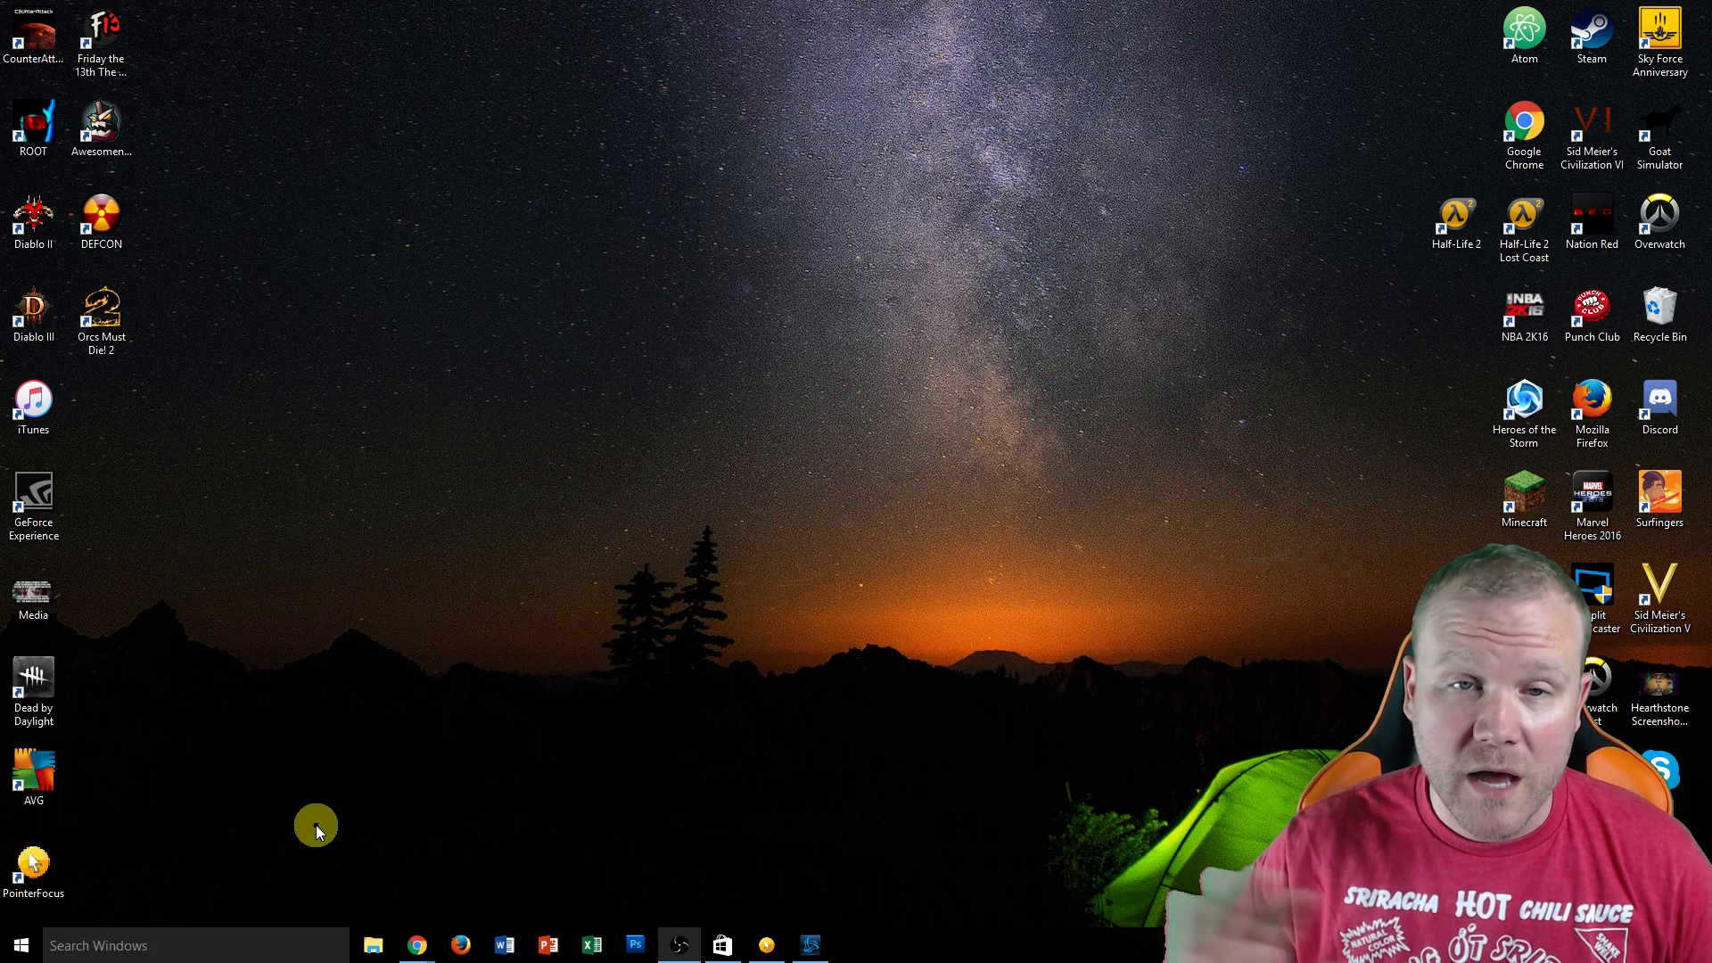
{"action": "mouse_move", "coordinate": [303, 832]}
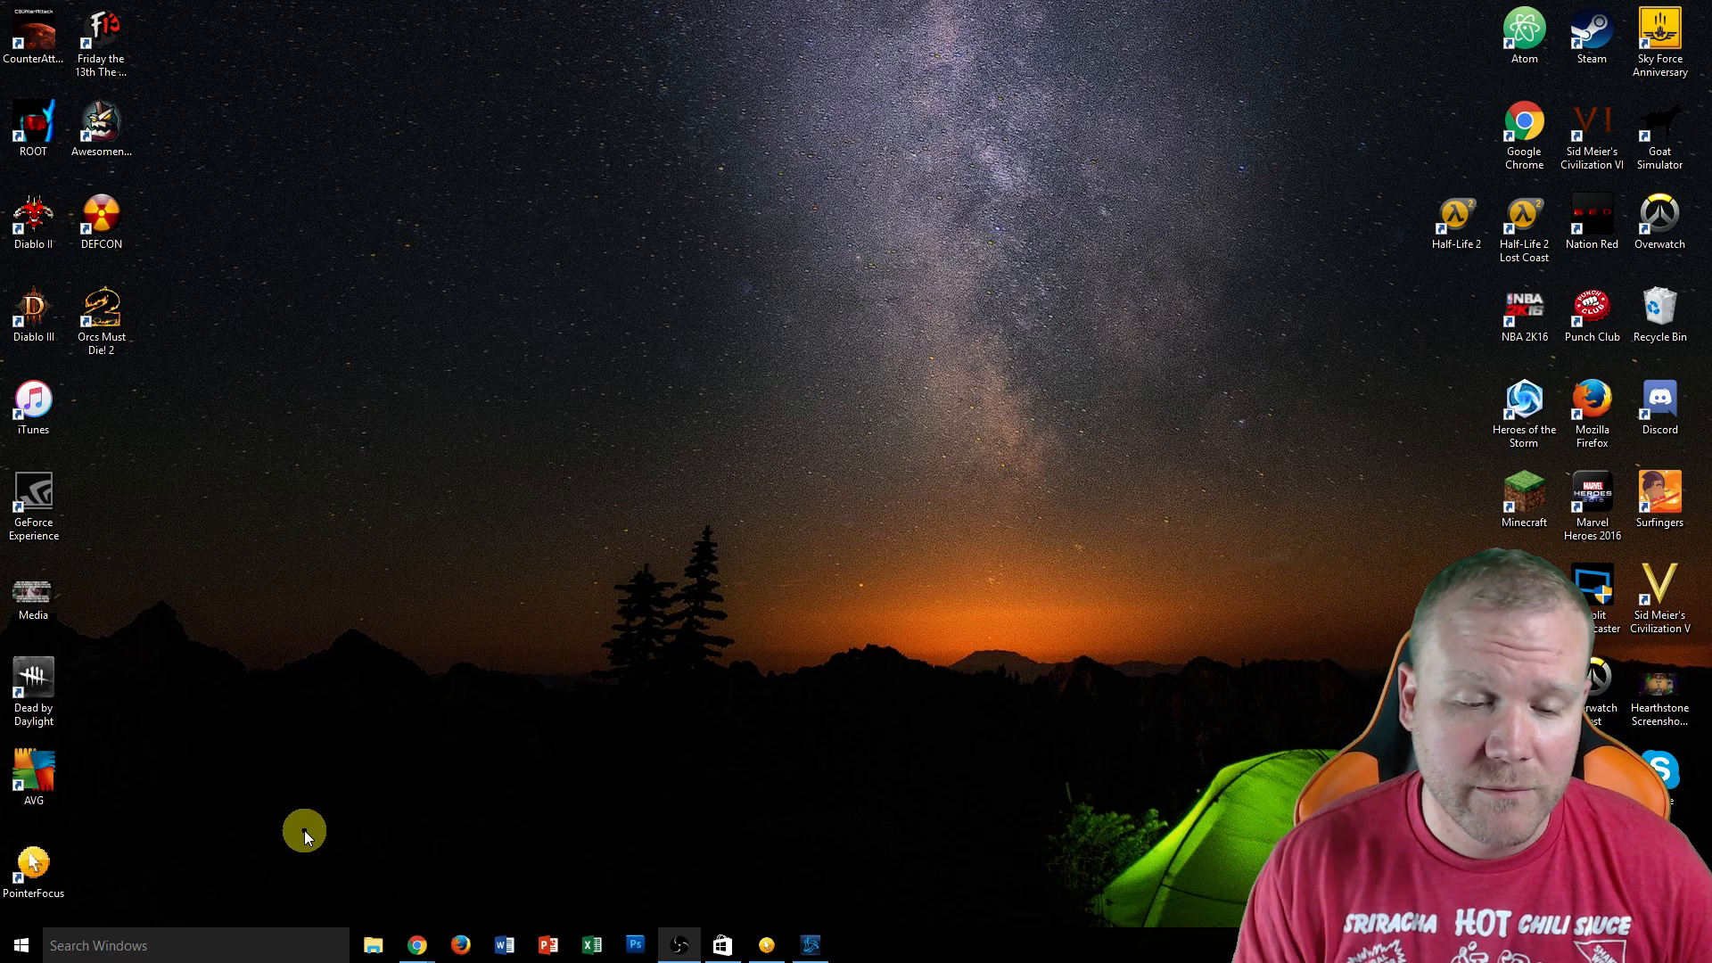
{"action": "left_click", "coordinate": [373, 945]}
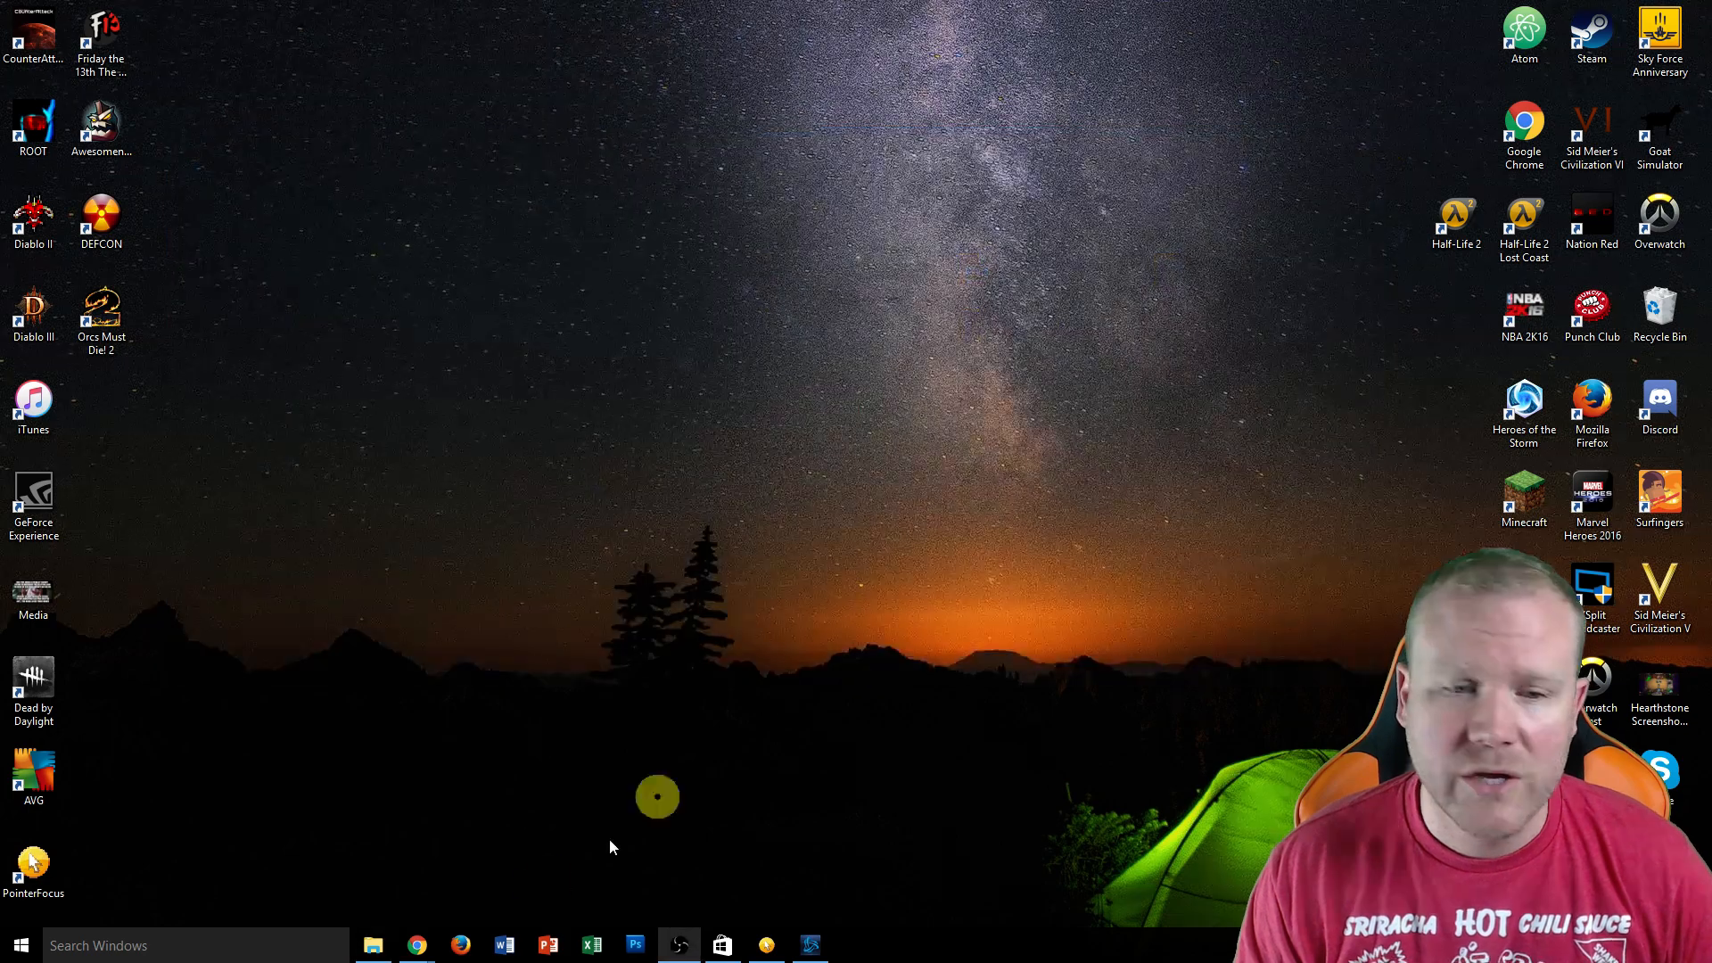
- Find Control Panel via taskbar search and go to its Hardware and Sound page
{"action": "left_click", "coordinate": [19, 945]}
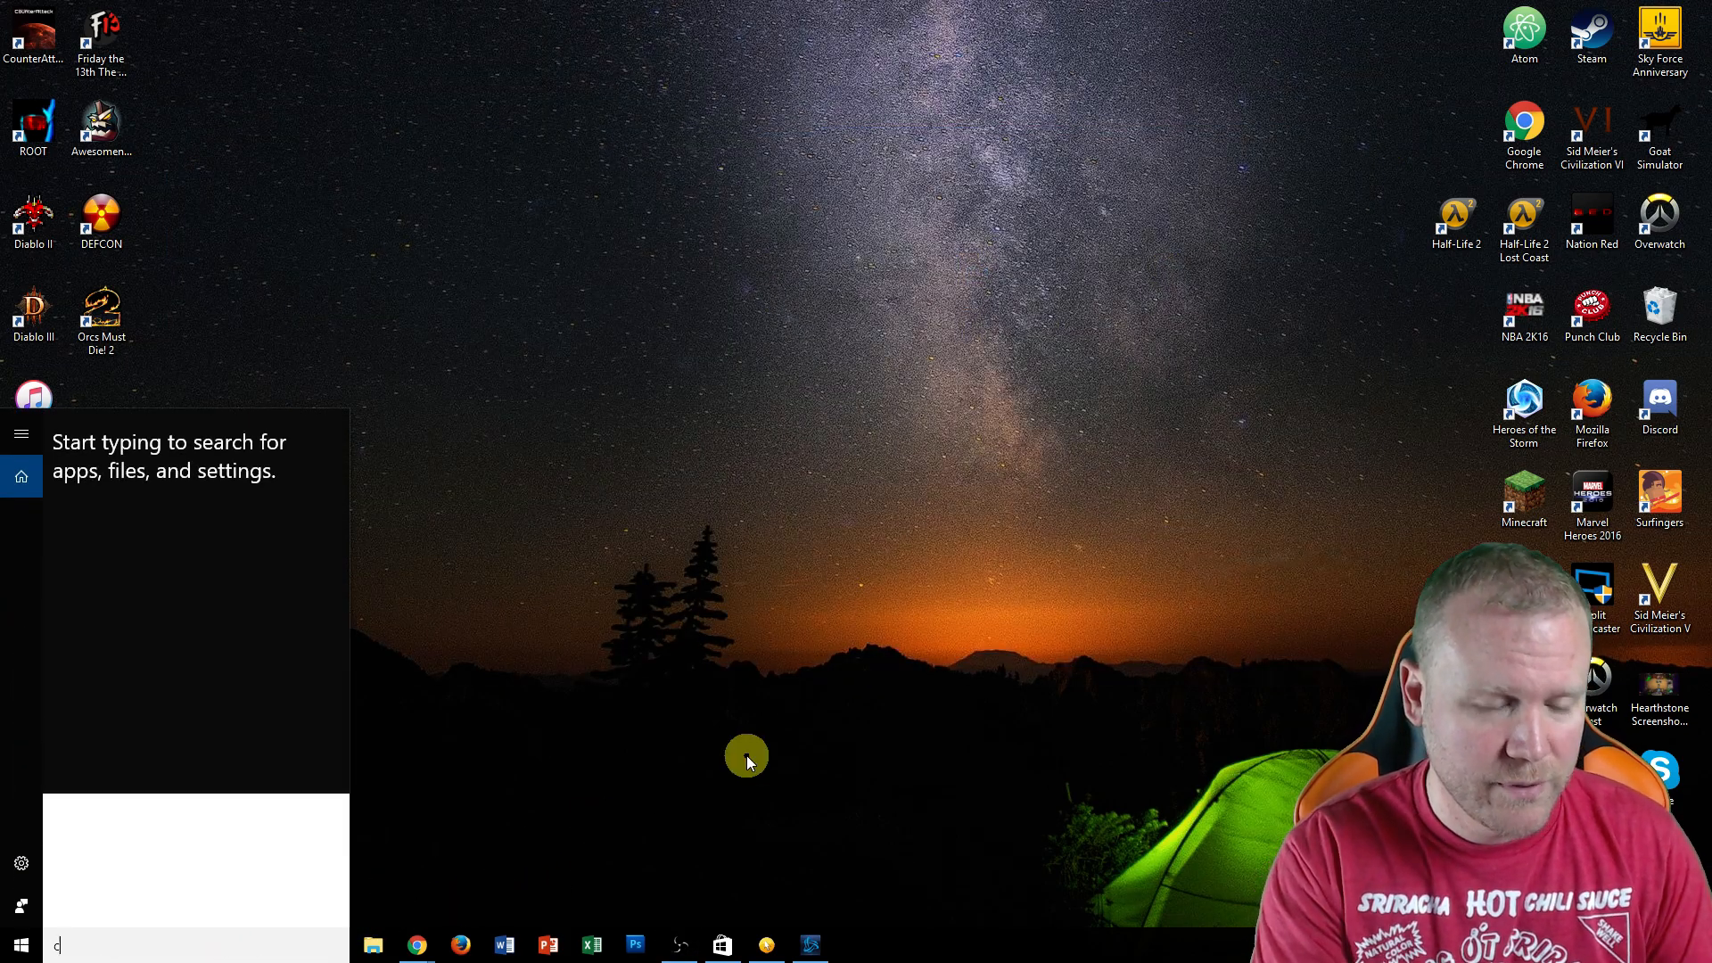
{"action": "type", "text": "on"}
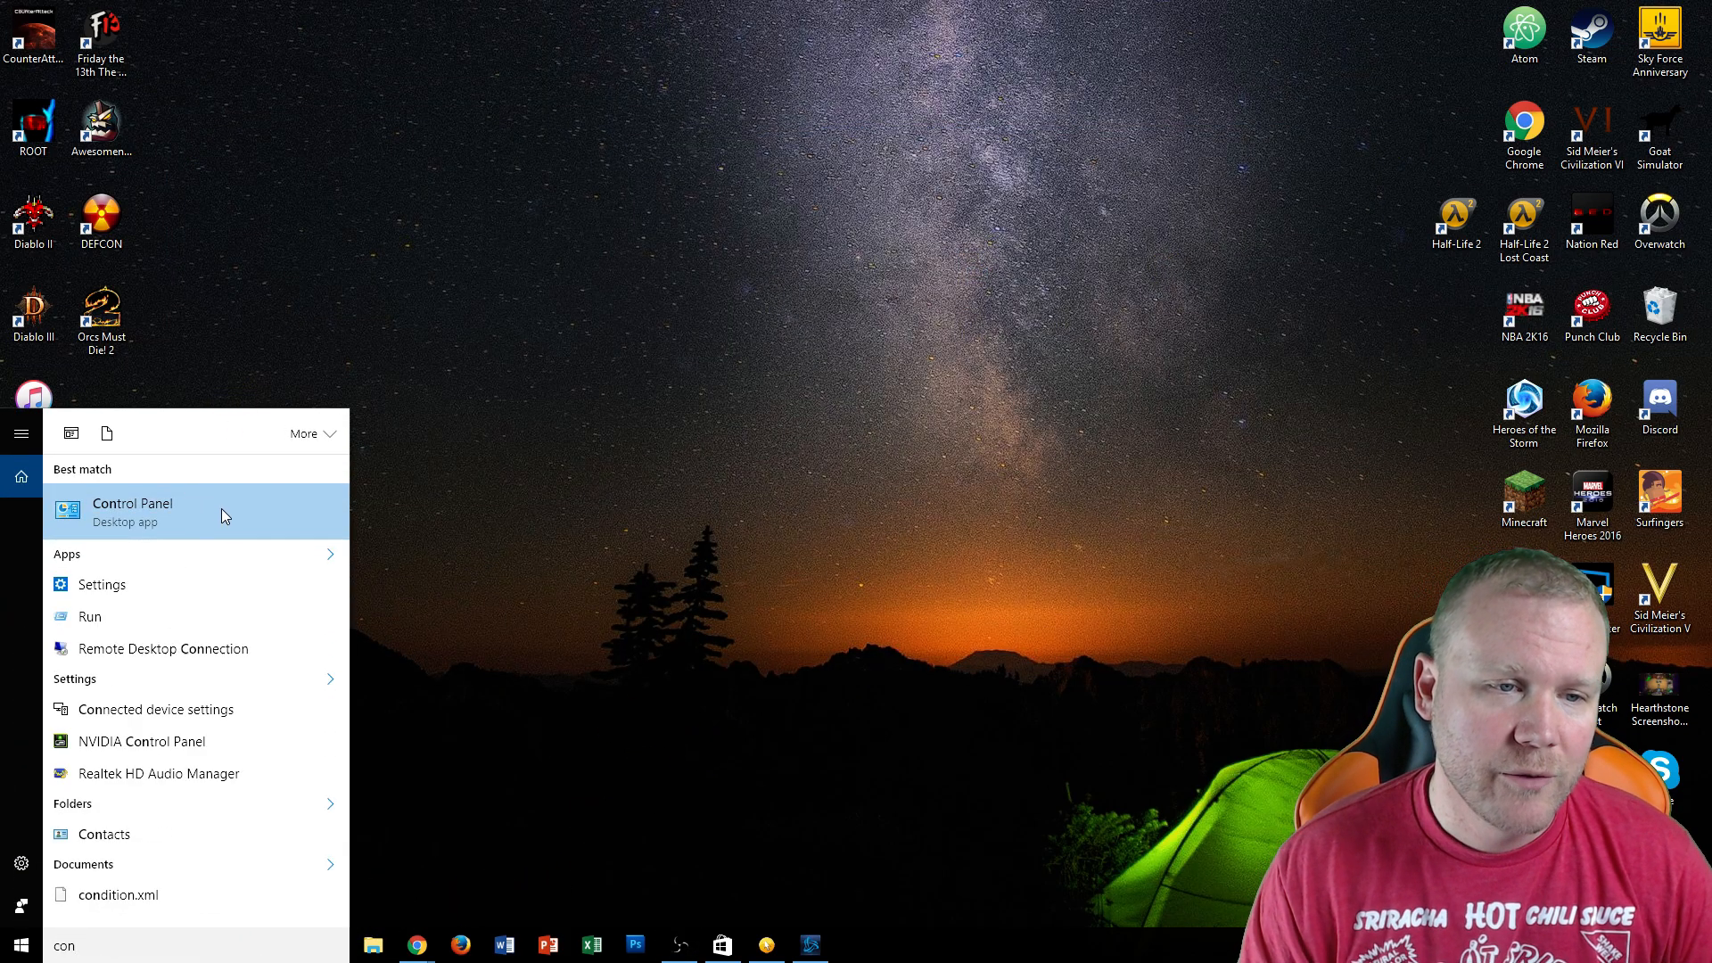
{"action": "left_click", "coordinate": [132, 510]}
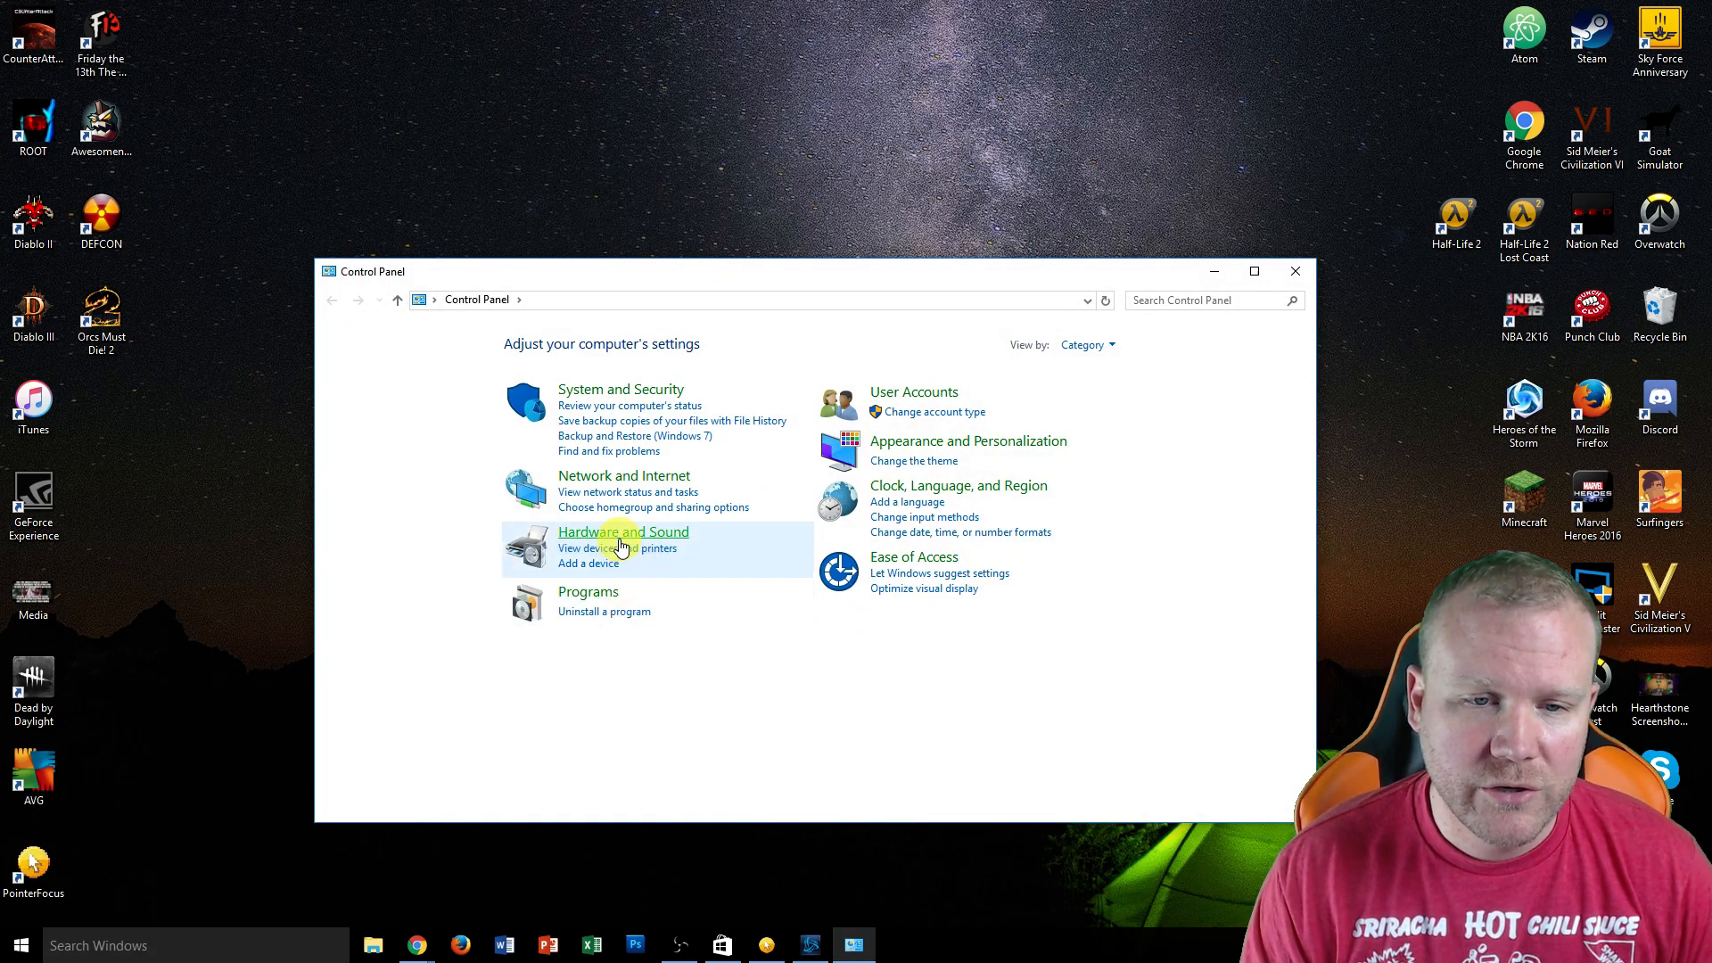
{"action": "left_click", "coordinate": [624, 531]}
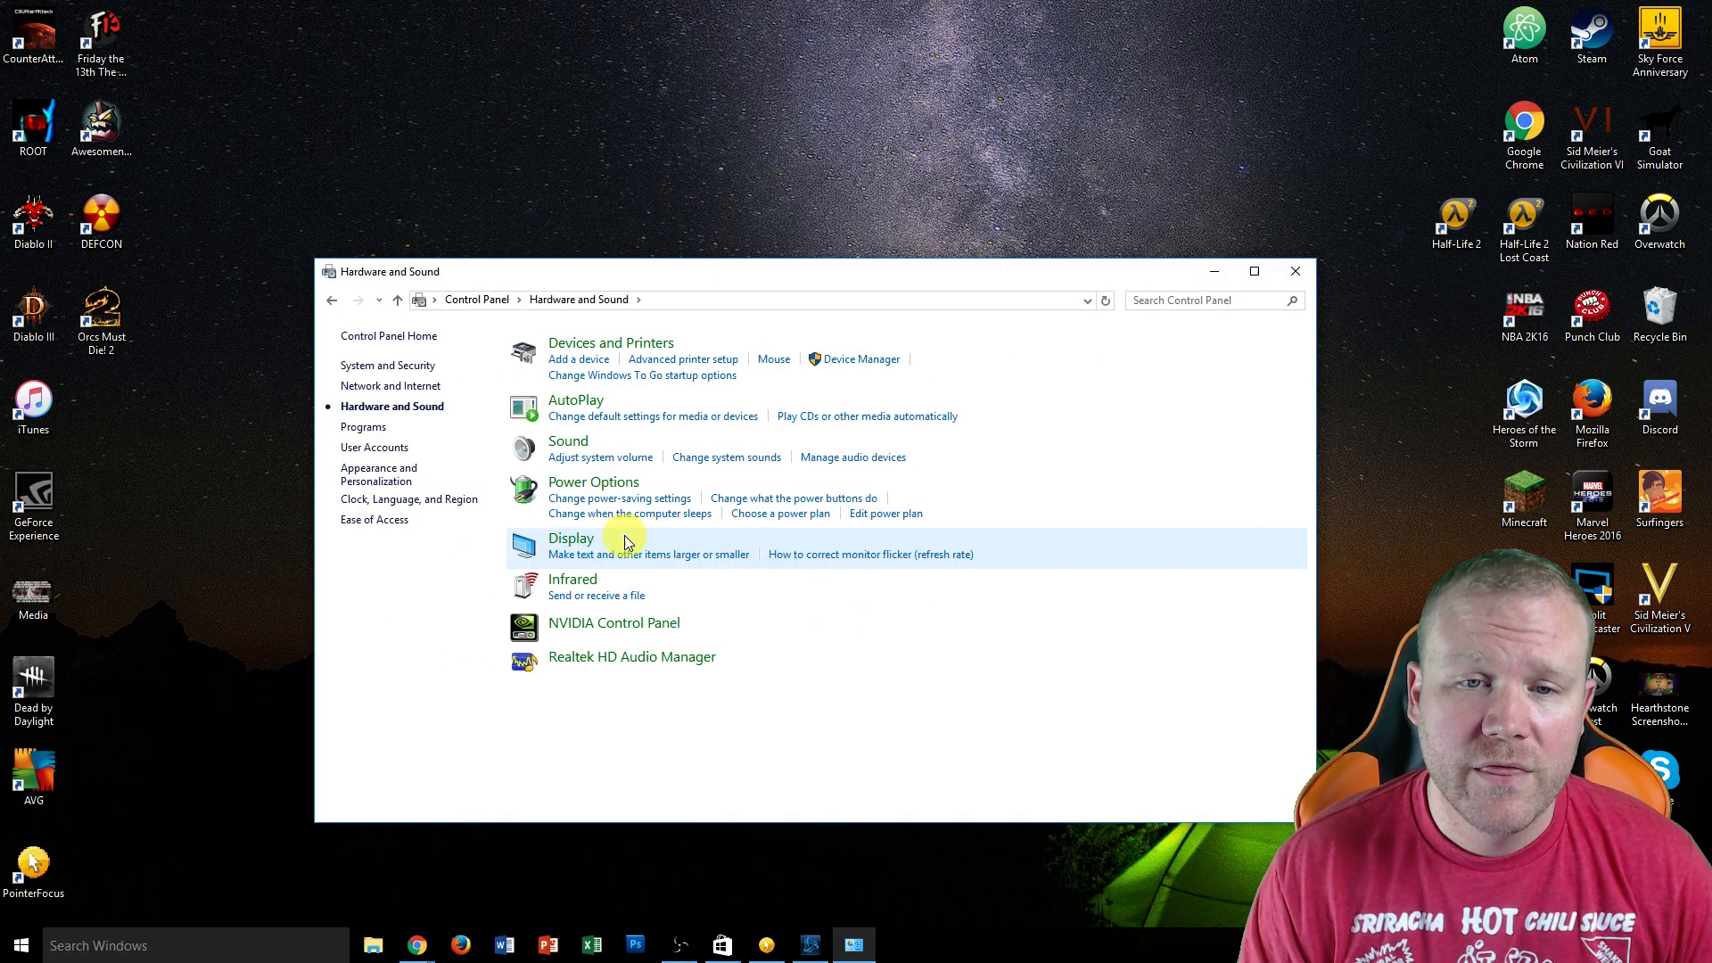
- In Device Manager, select the Apple iPhone under Portable Devices and bring up its actions
{"action": "left_click", "coordinate": [861, 359]}
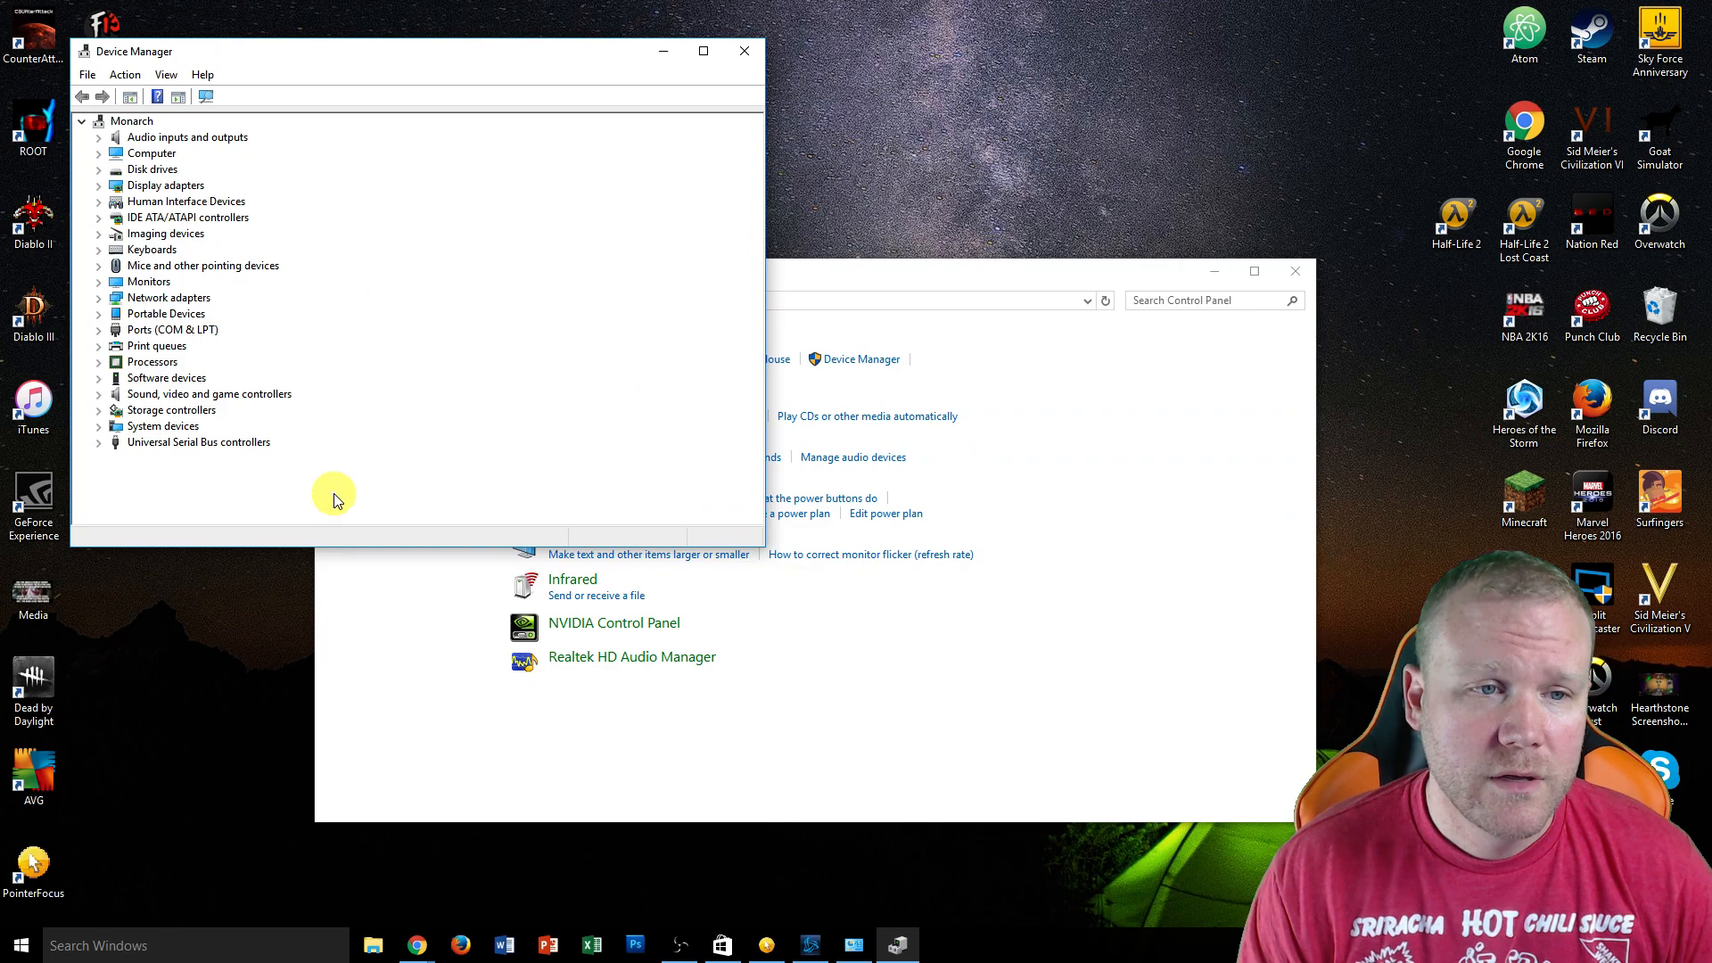
{"action": "mouse_move", "coordinate": [96, 310]}
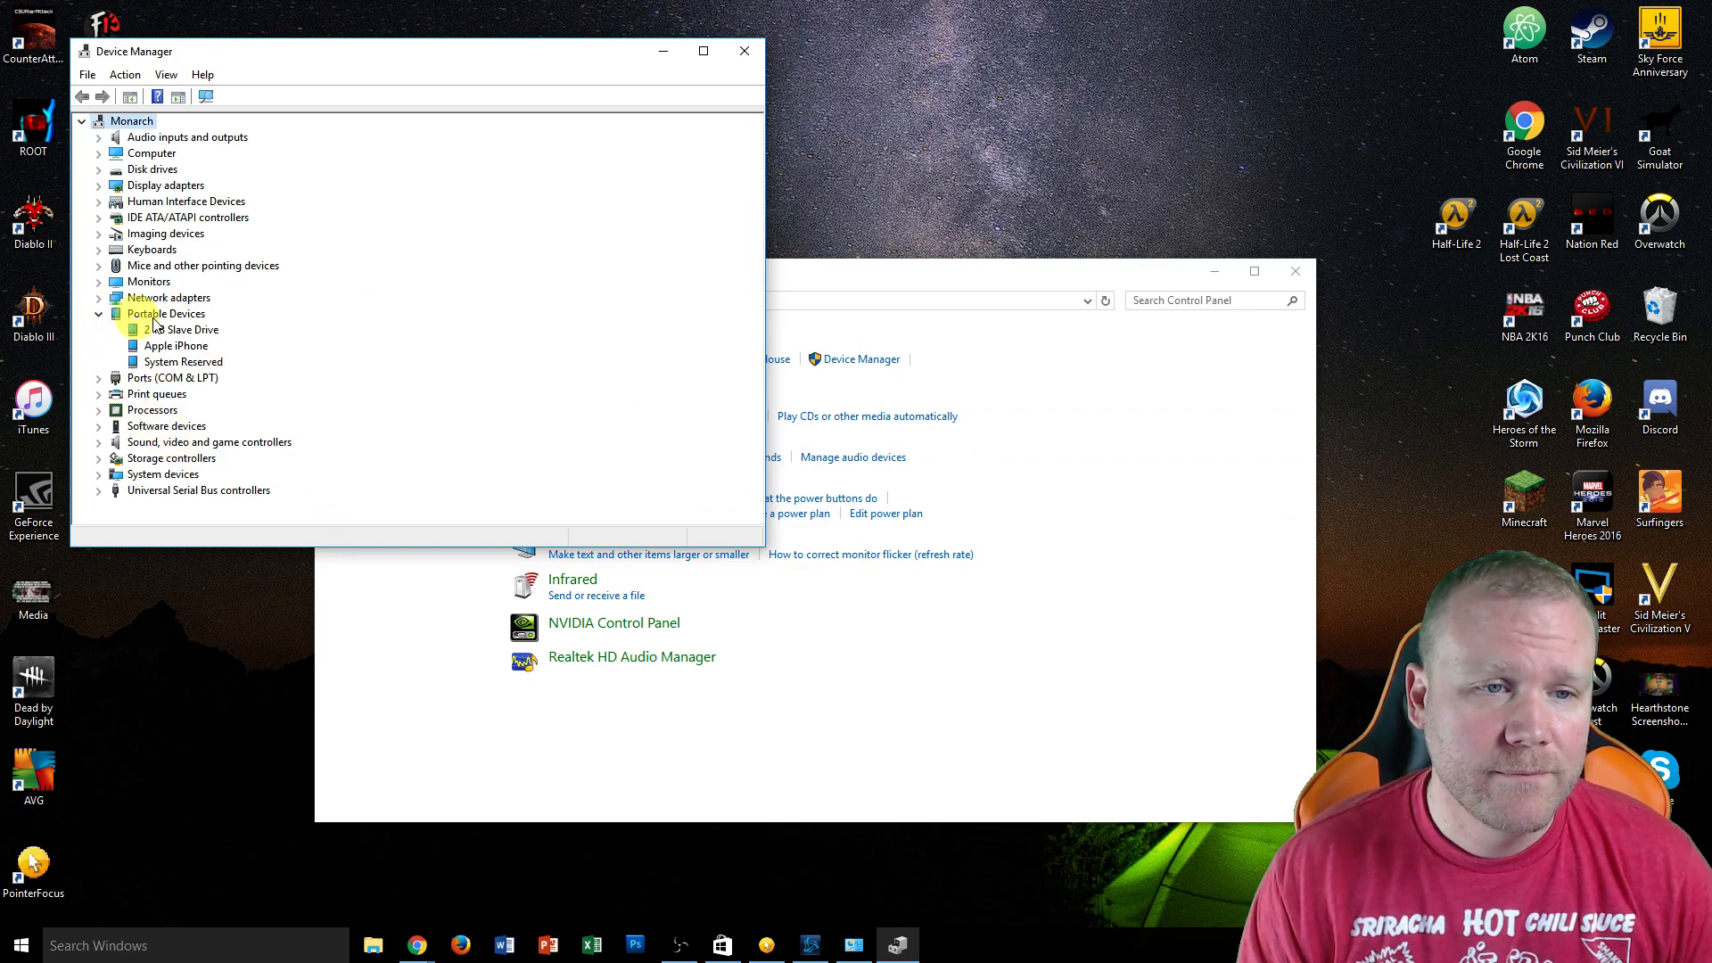
{"action": "left_click", "coordinate": [182, 328]}
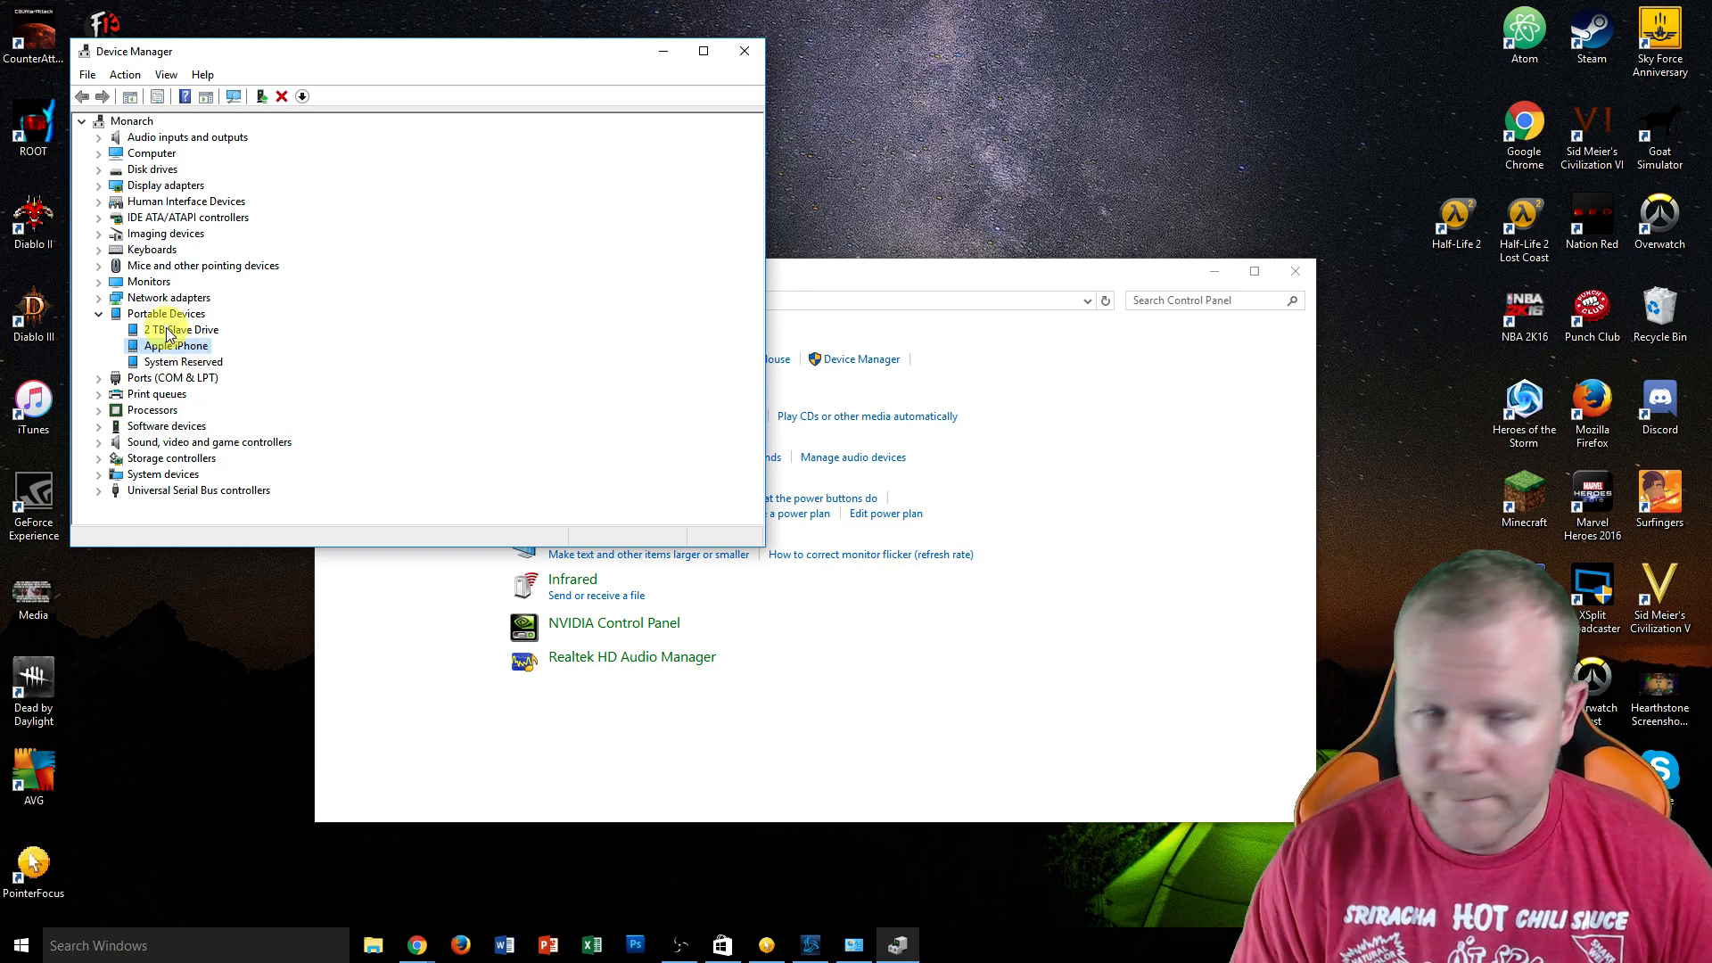
{"action": "right_click", "coordinate": [170, 346]}
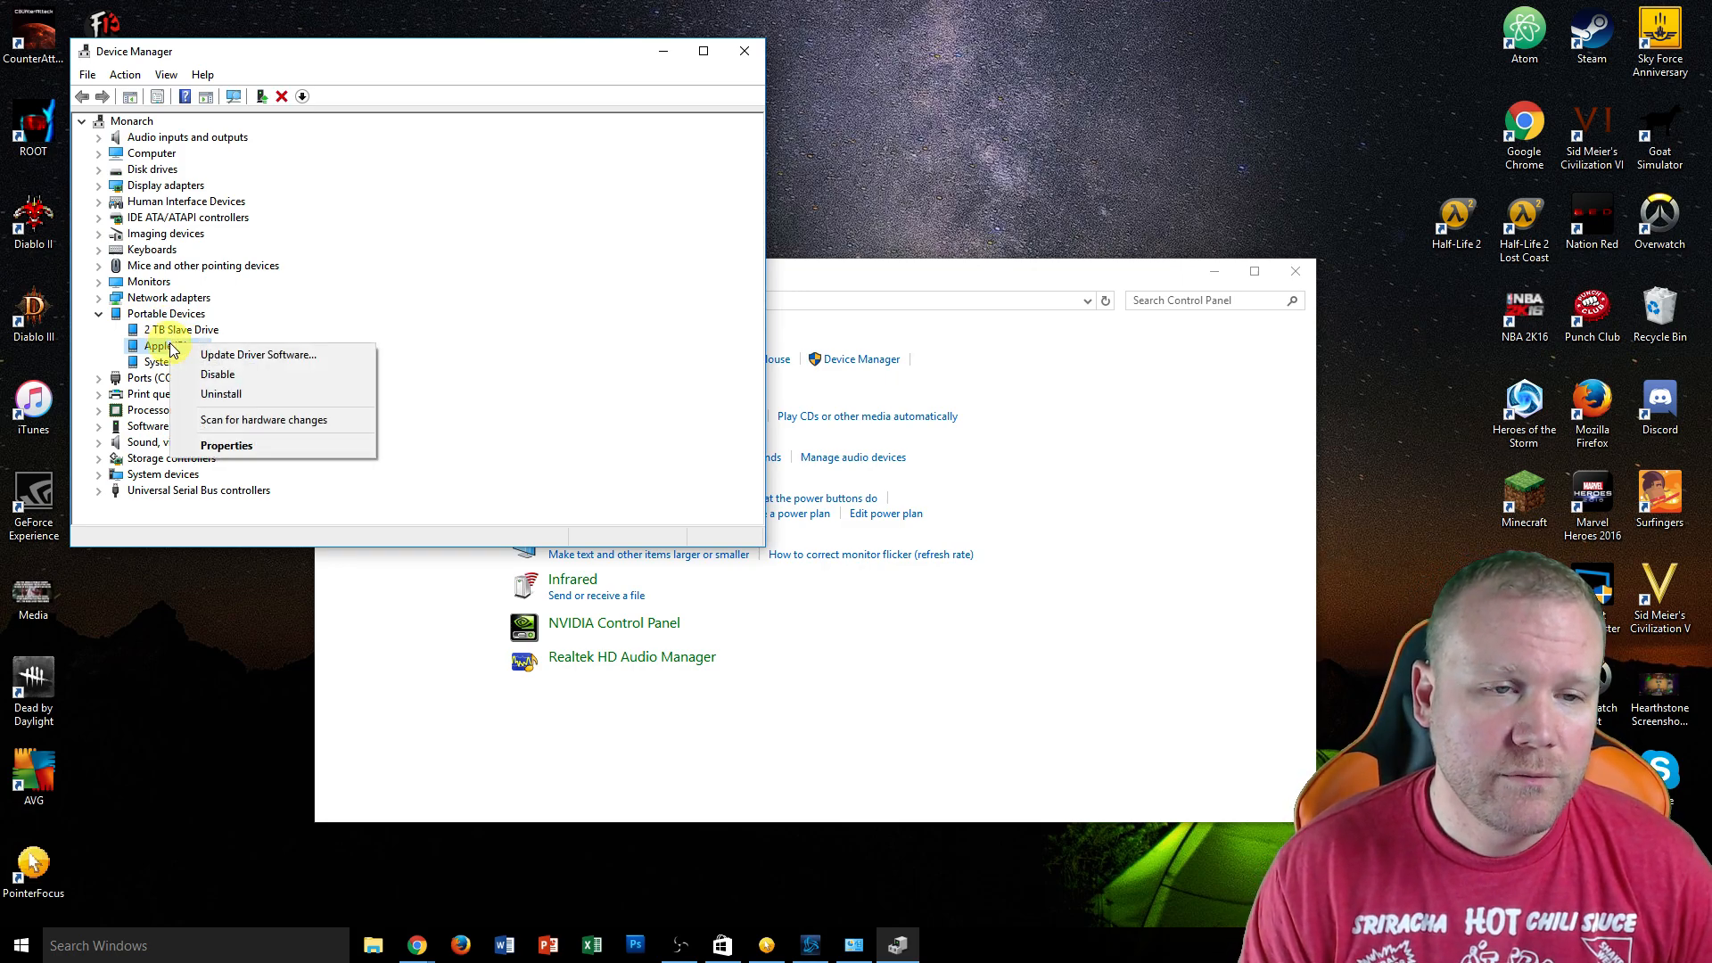
{"action": "mouse_move", "coordinate": [221, 392]}
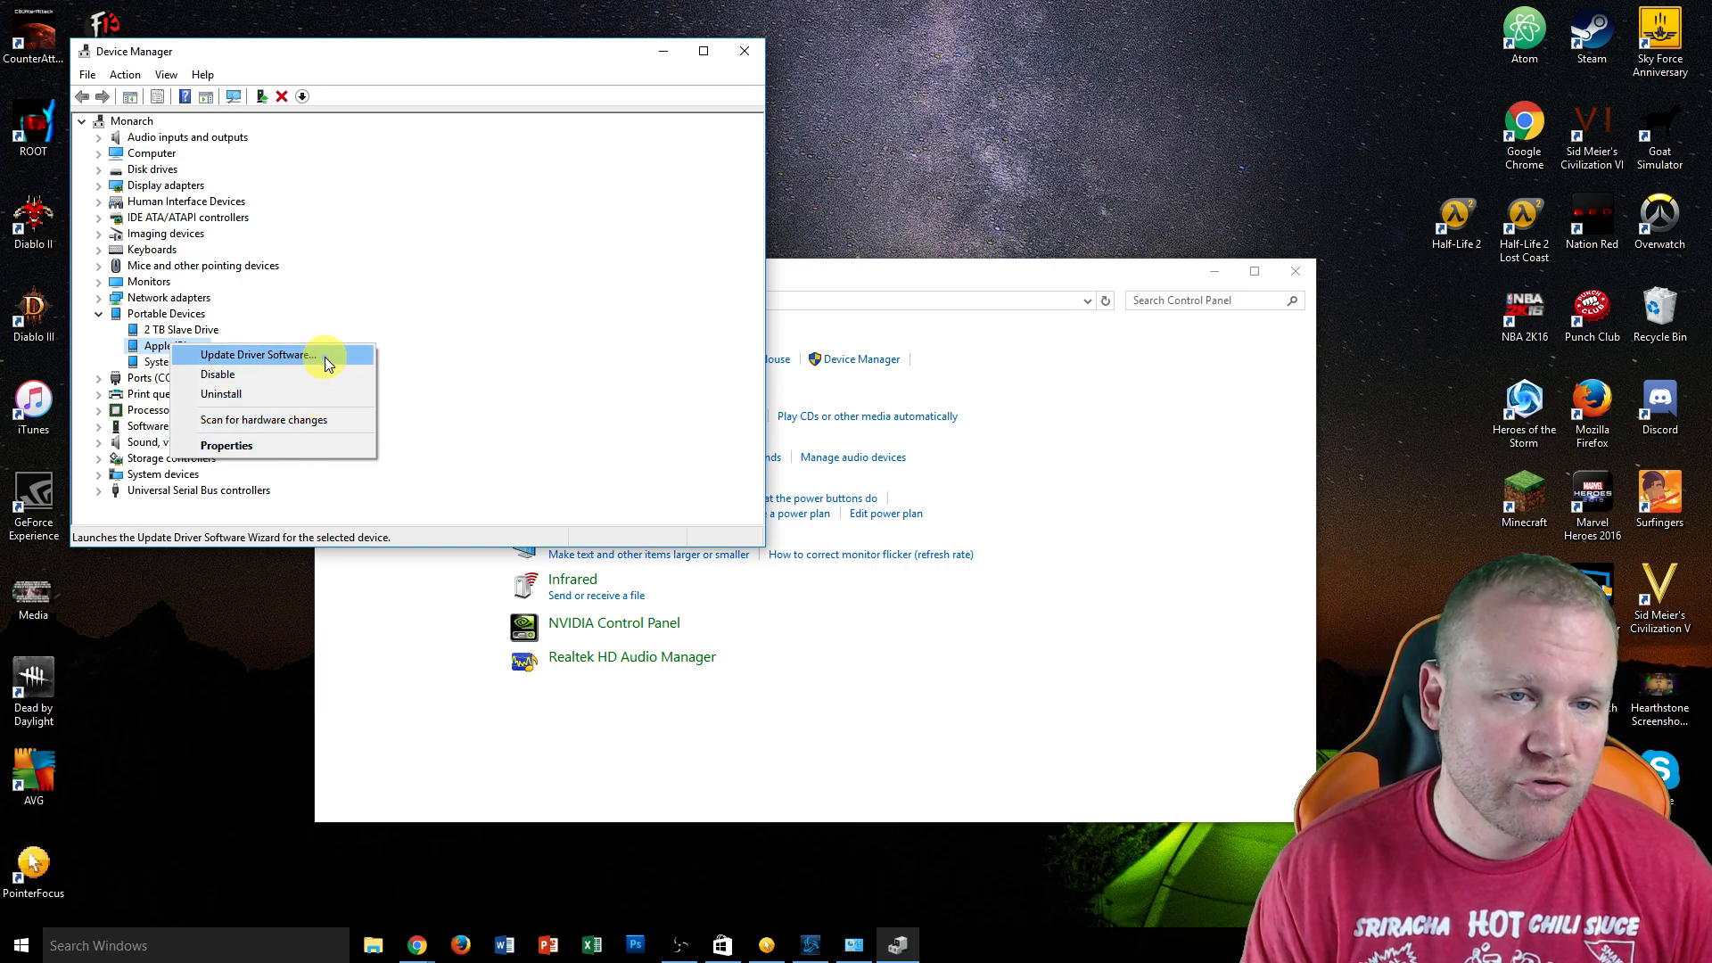
- Start updating the iPhone driver manually from installed drivers, reaching the Install From Disk prompt
{"action": "left_click", "coordinate": [253, 353]}
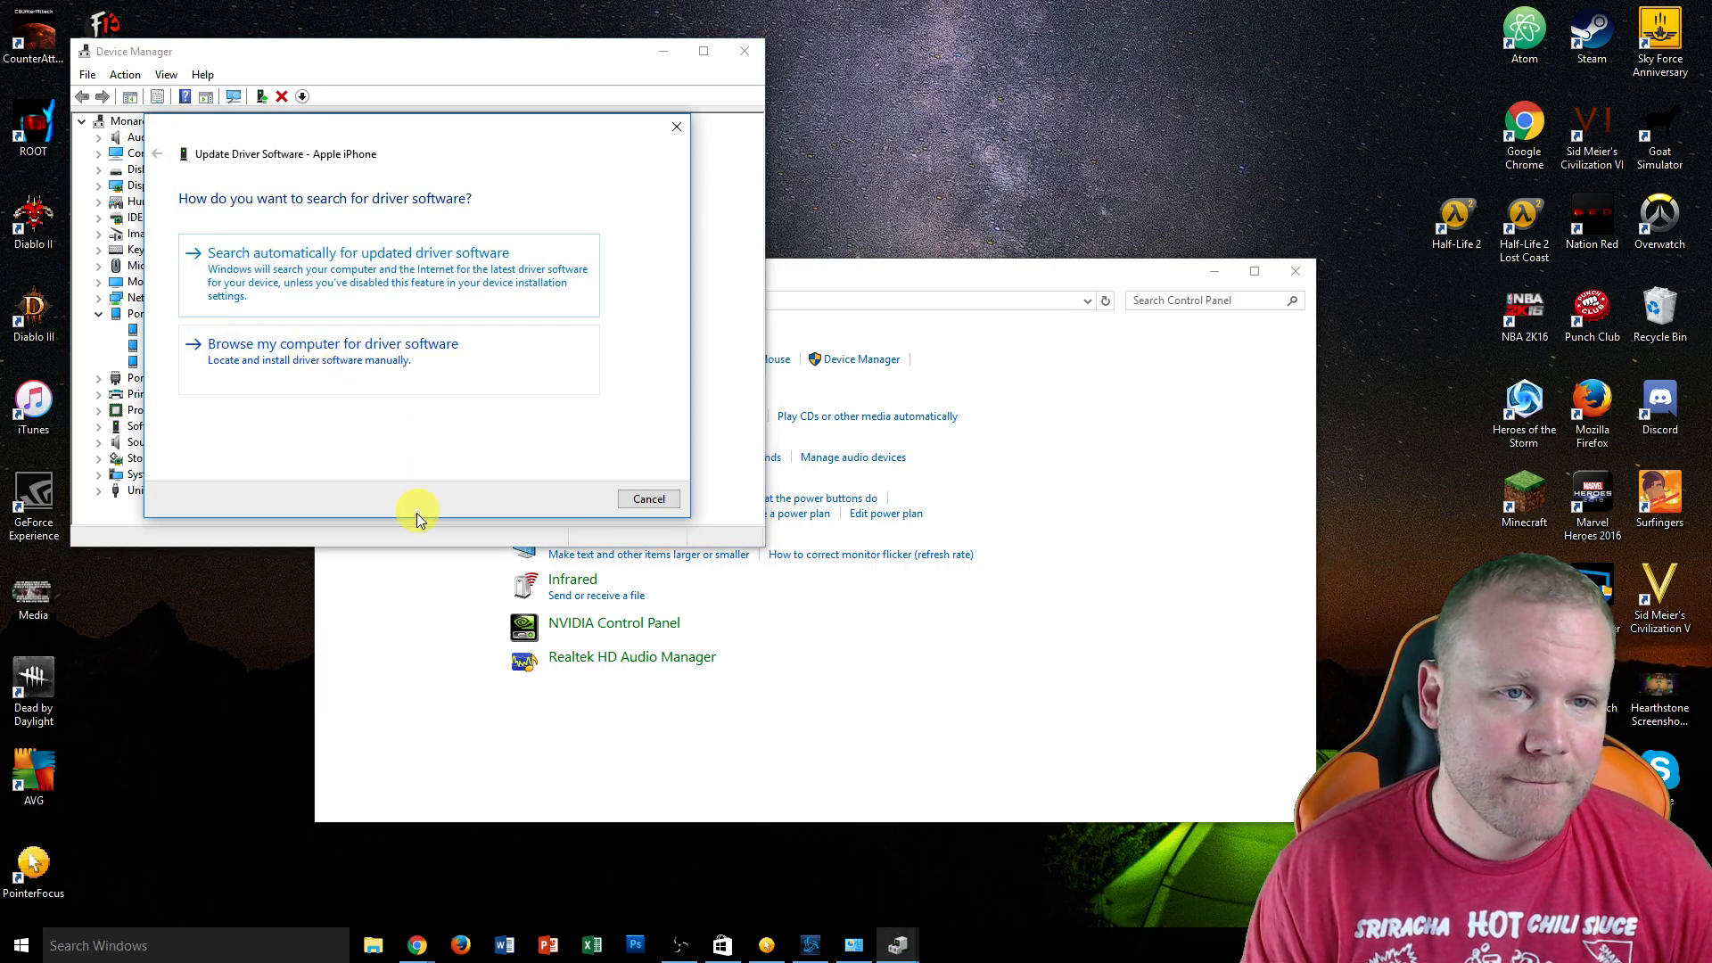
{"action": "mouse_move", "coordinate": [453, 353]}
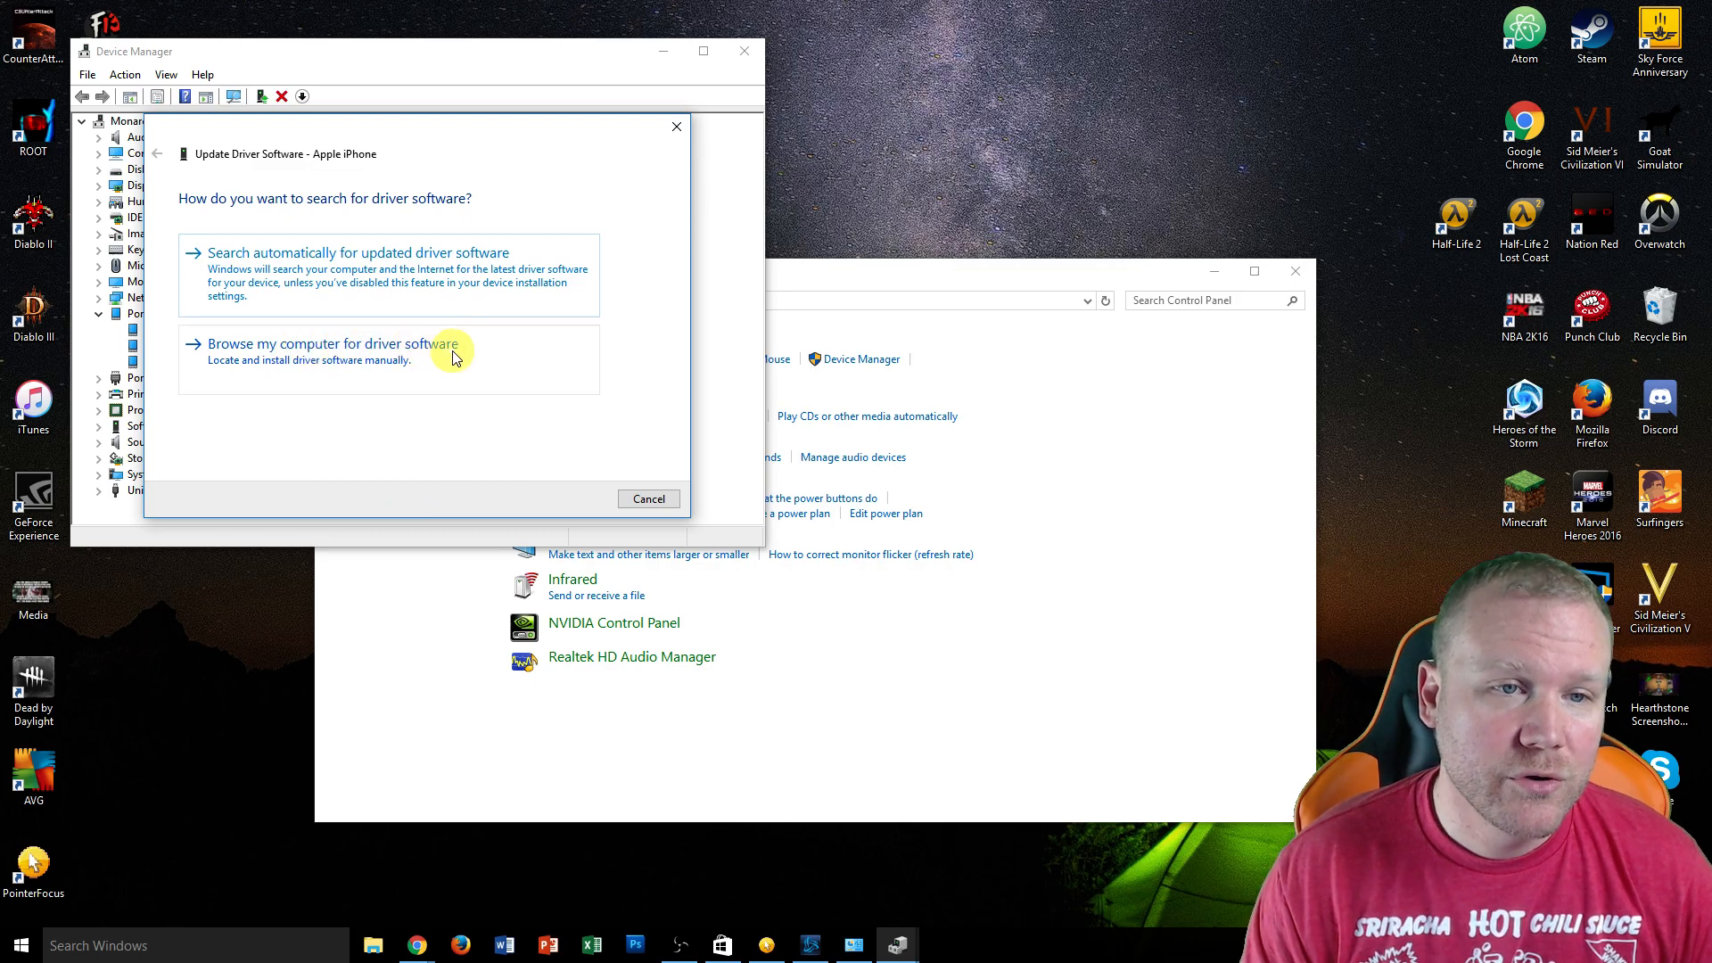
{"action": "left_click", "coordinate": [332, 344]}
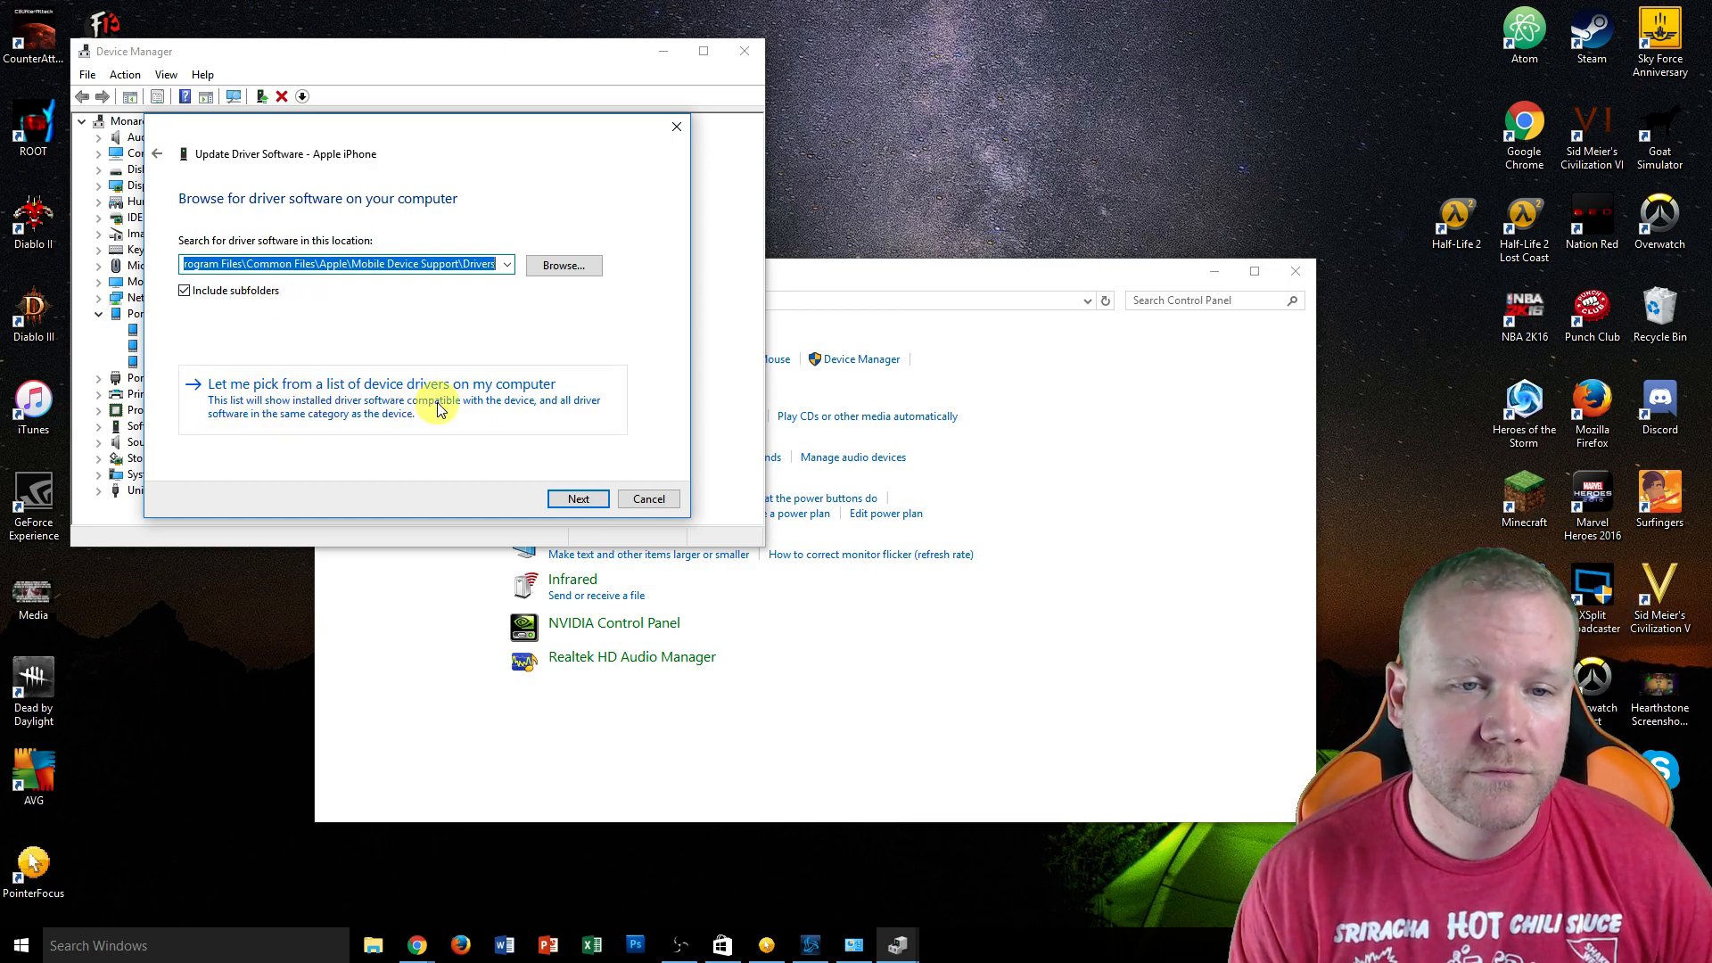
{"action": "left_click", "coordinate": [372, 384]}
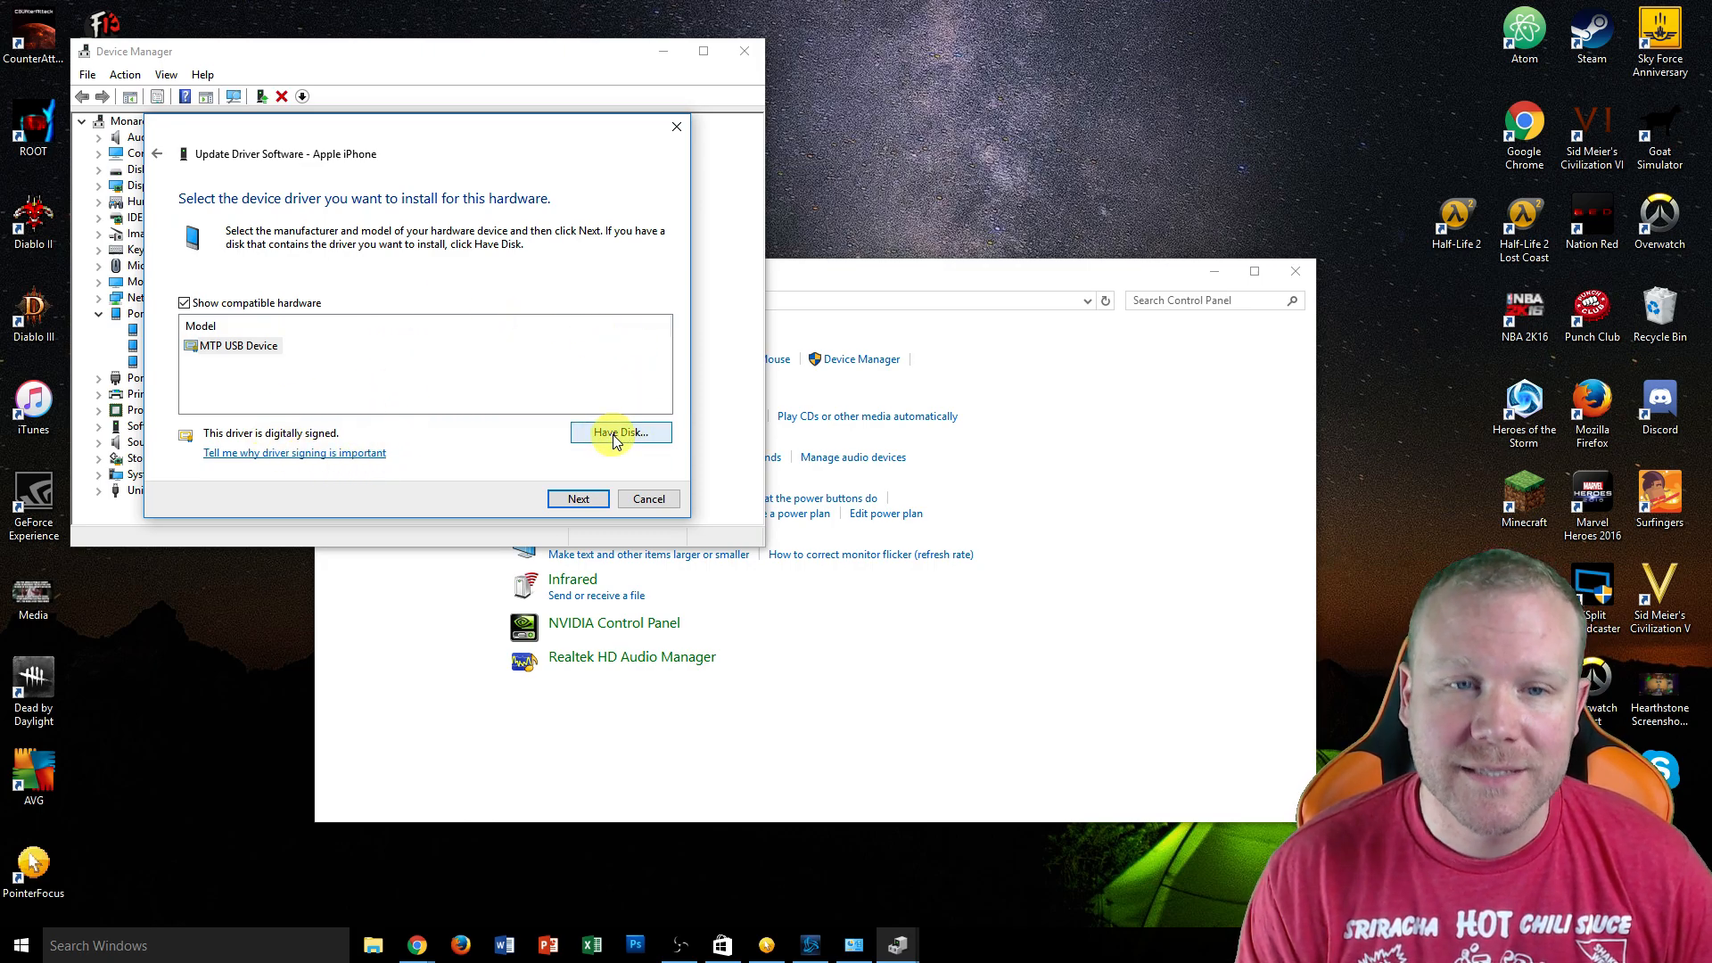
{"action": "left_click", "coordinate": [621, 432]}
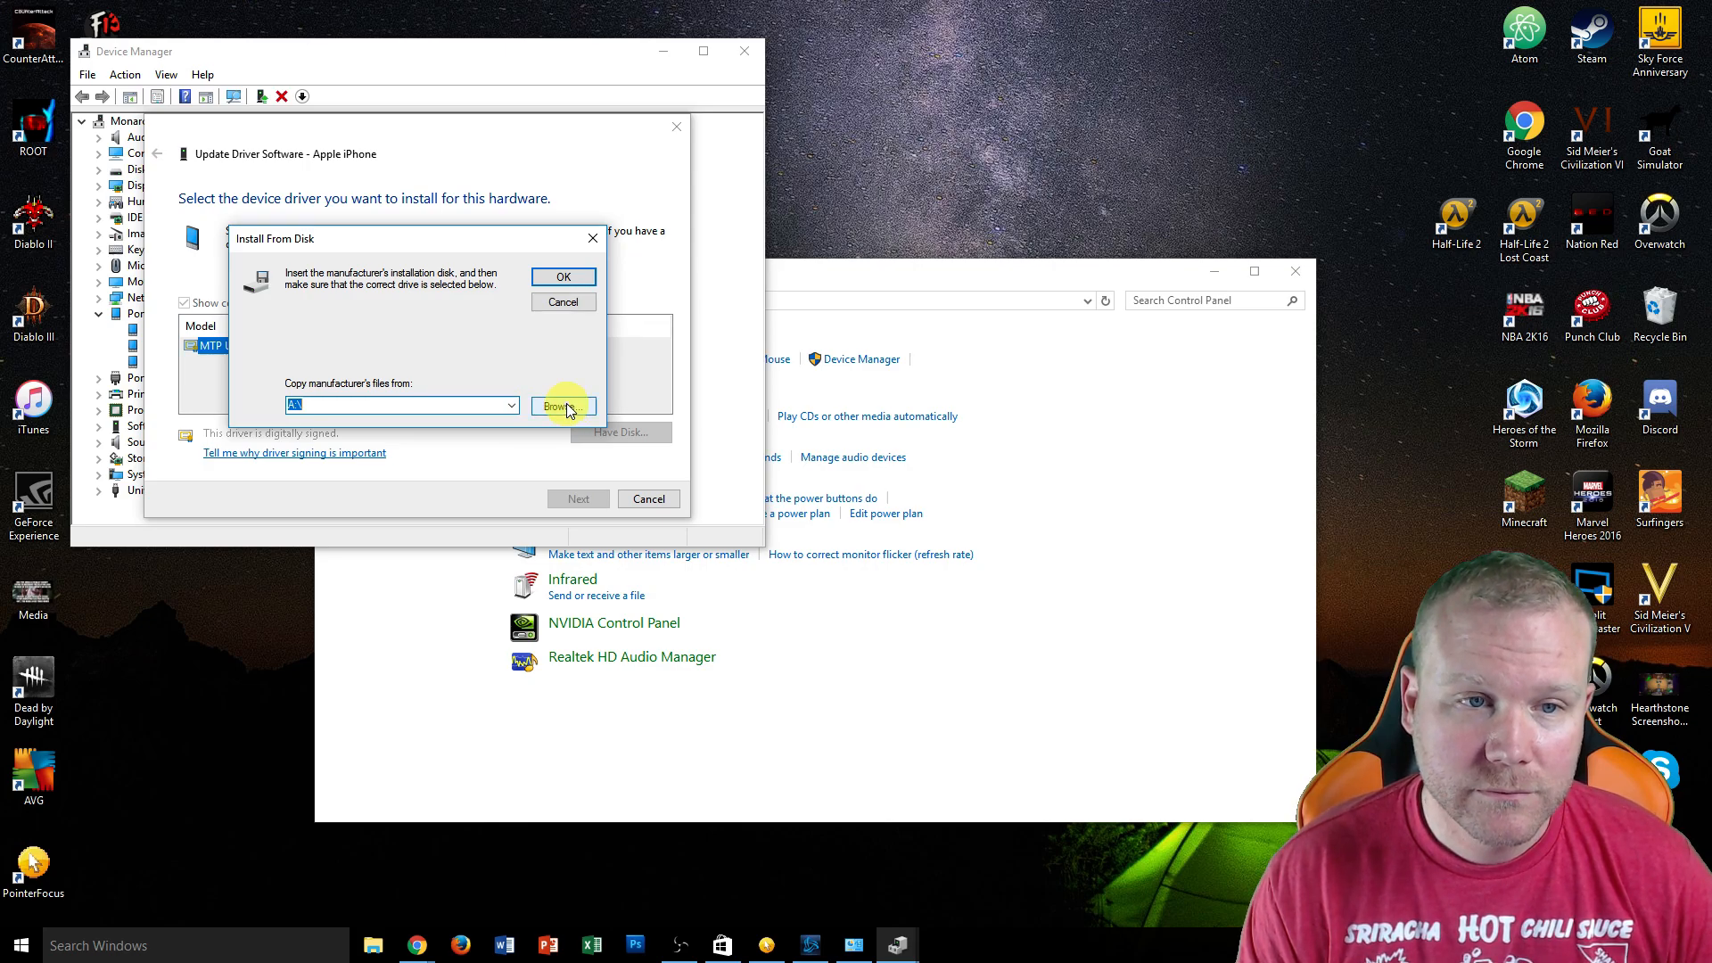
- Browse from the C drive into Program Files, Common Files, then the Apple folder
{"action": "left_click", "coordinate": [564, 407]}
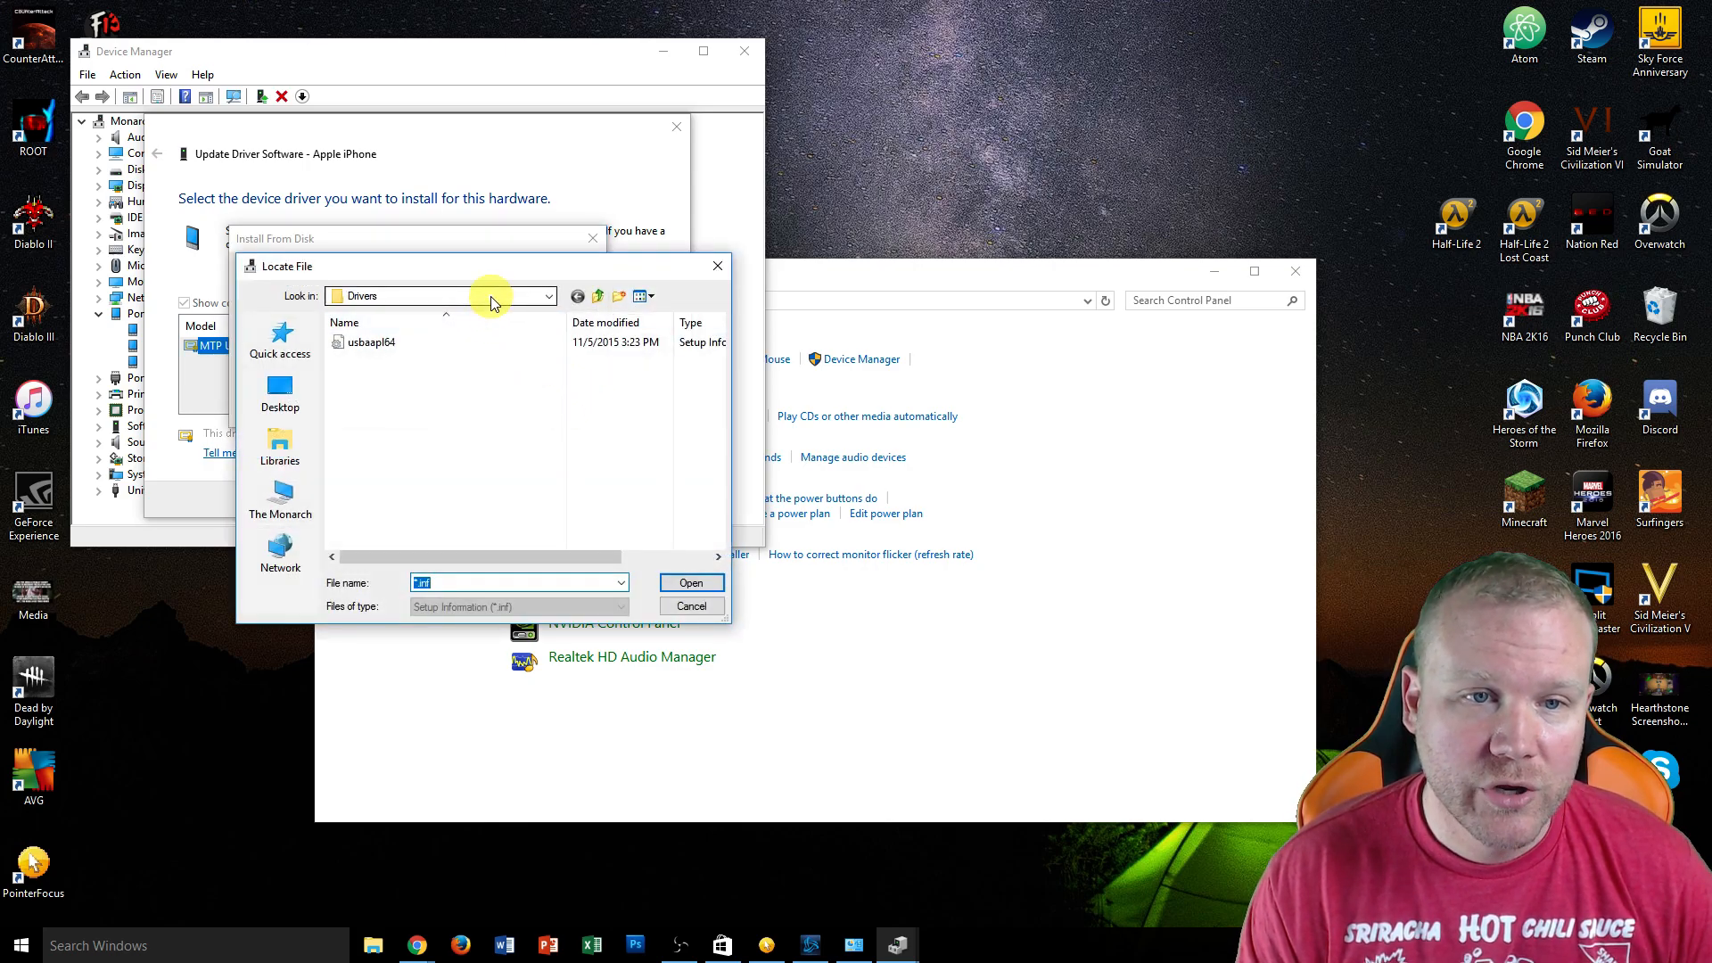
{"action": "left_click", "coordinate": [549, 296]}
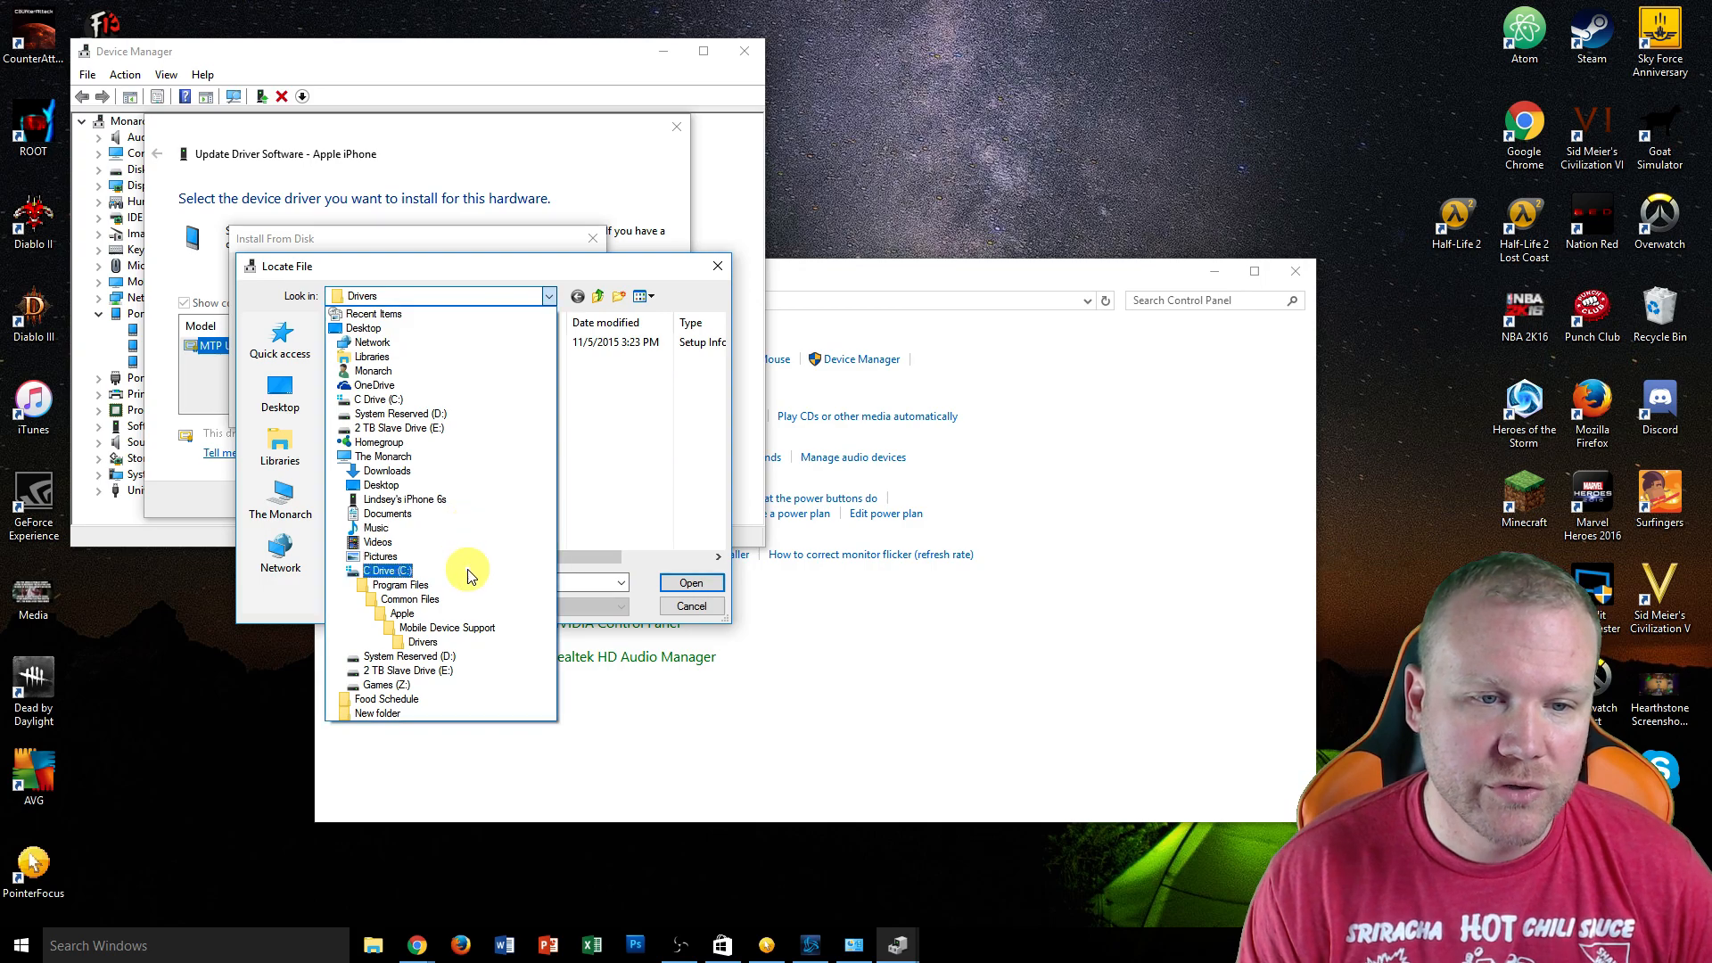
{"action": "left_click", "coordinate": [378, 571]}
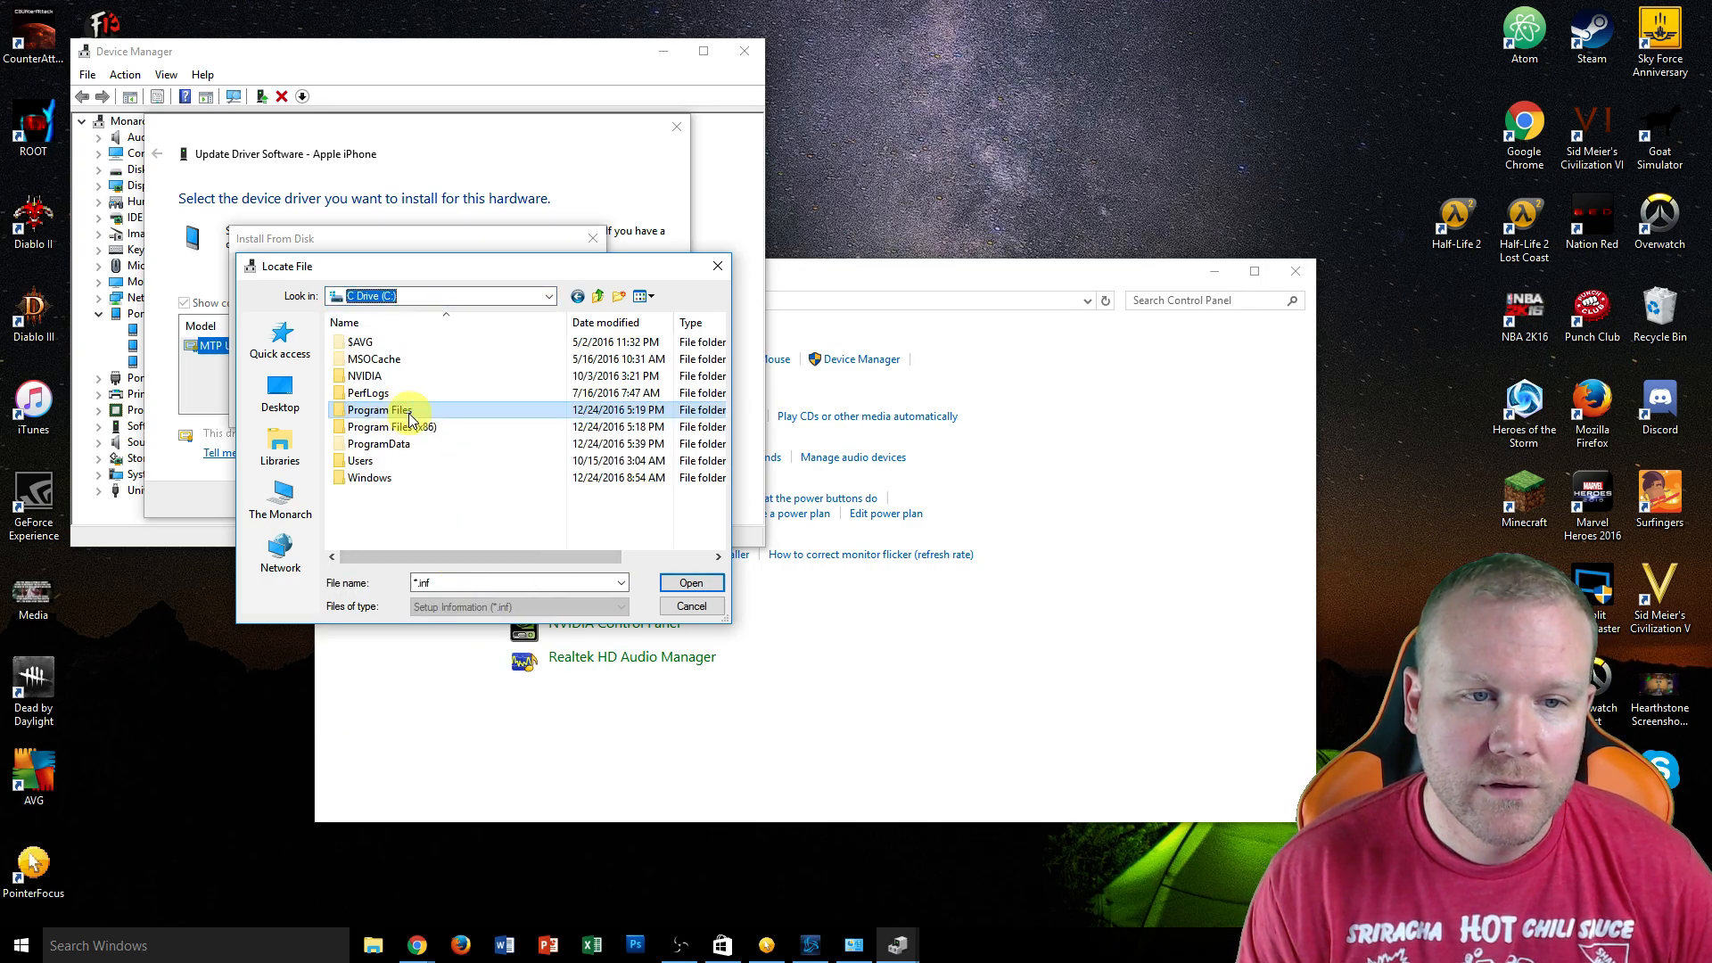
{"action": "double_click", "coordinate": [378, 410]}
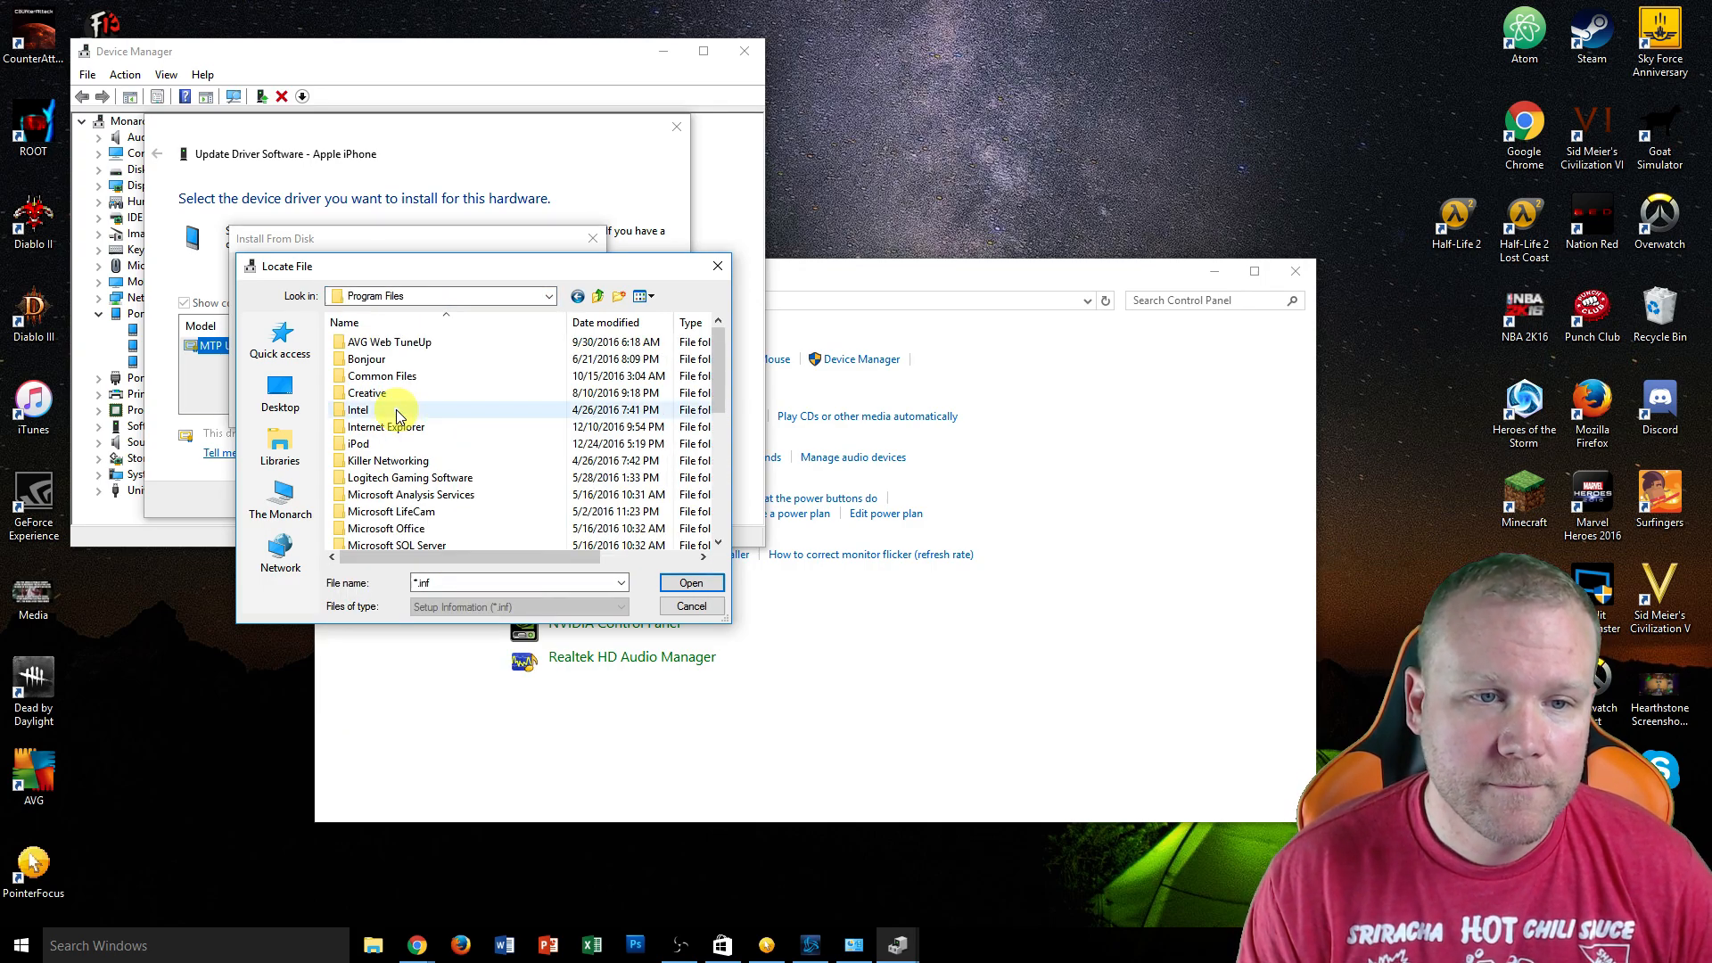
{"action": "scroll", "scroll_direction": "down", "scroll_amount": 3}
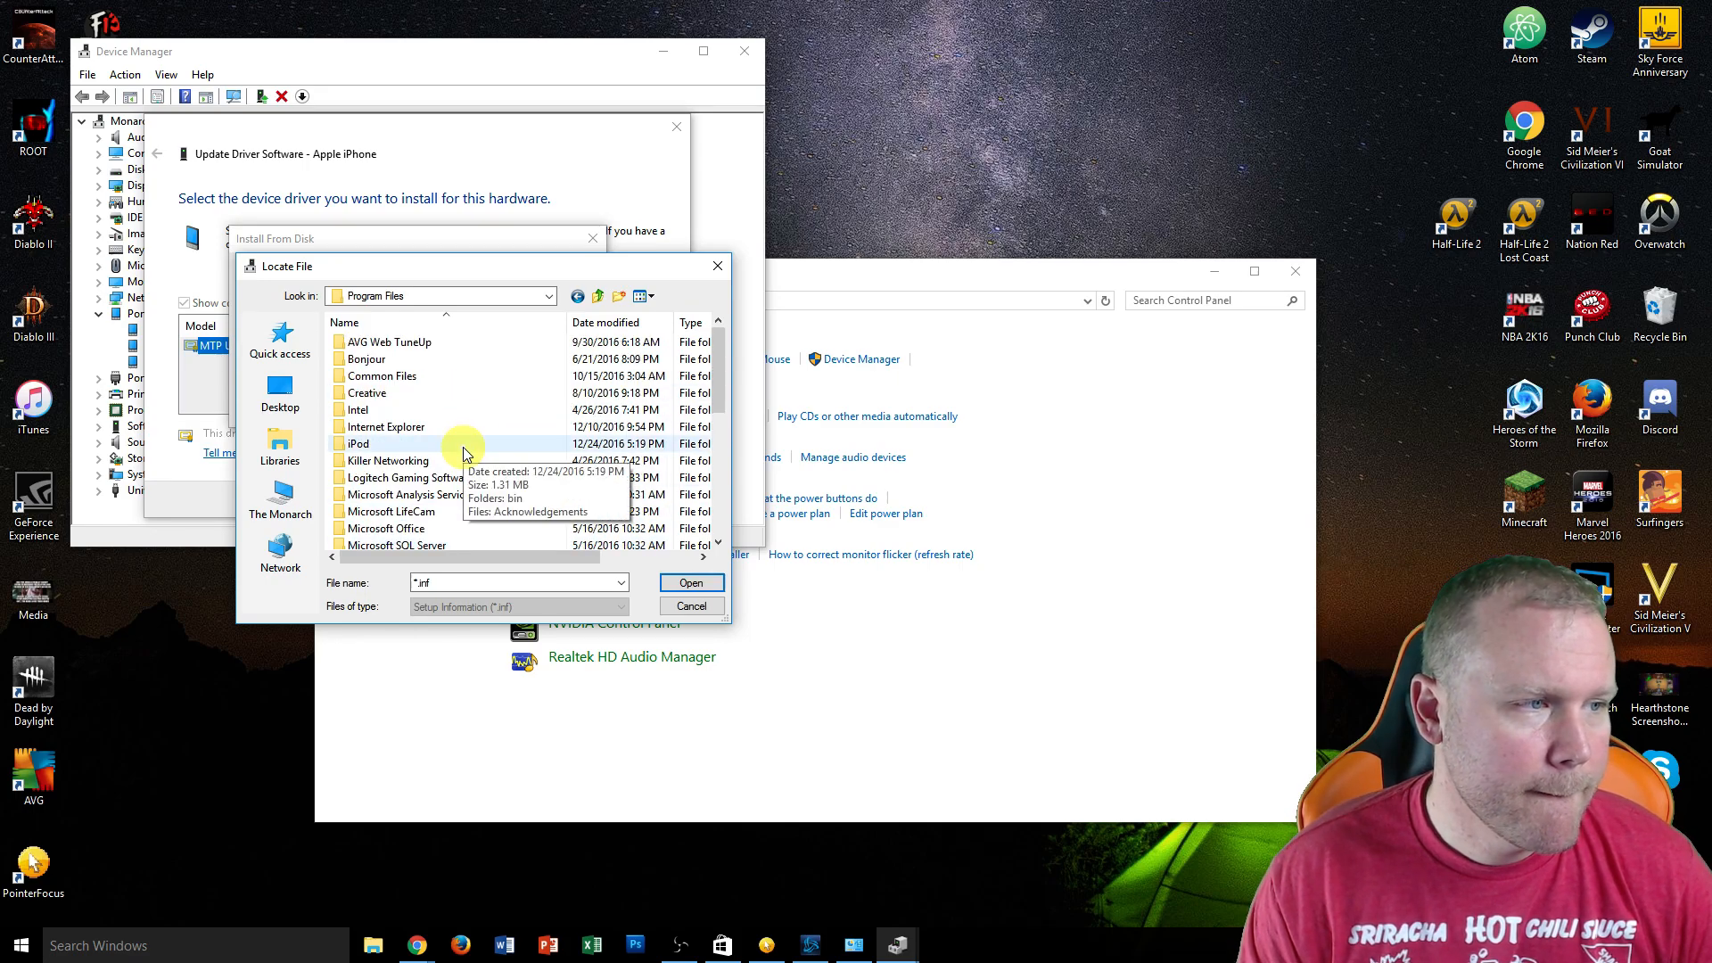
{"action": "double_click", "coordinate": [381, 374]}
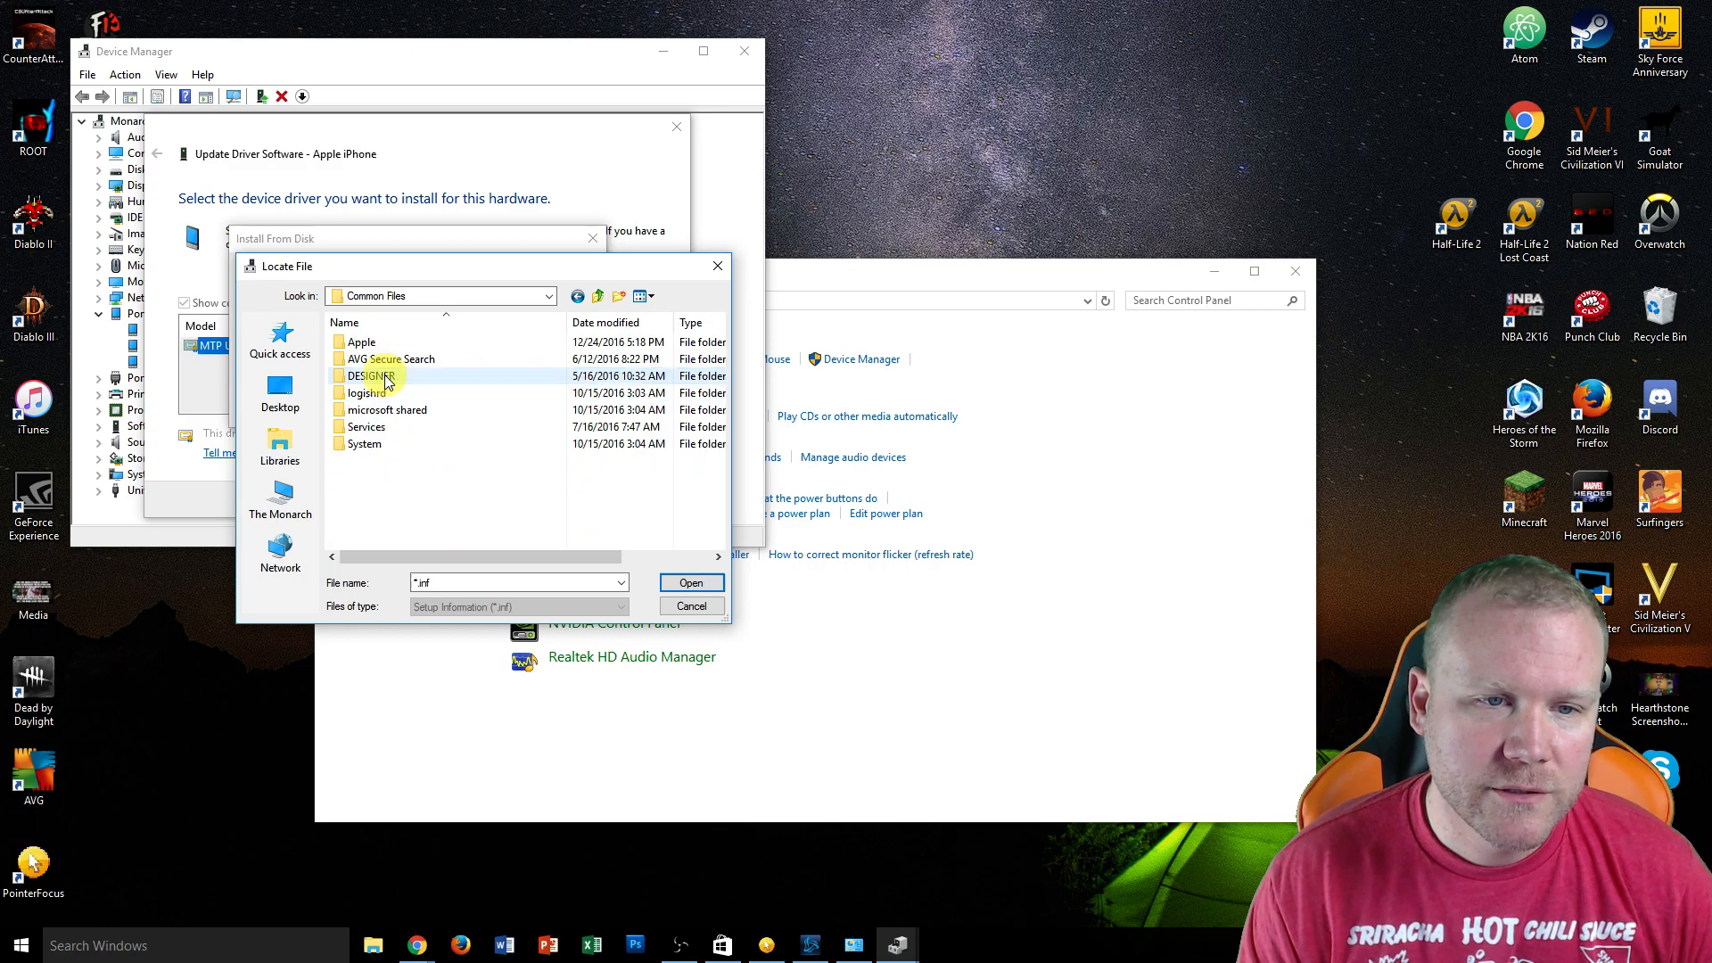
{"action": "left_click", "coordinate": [361, 340]}
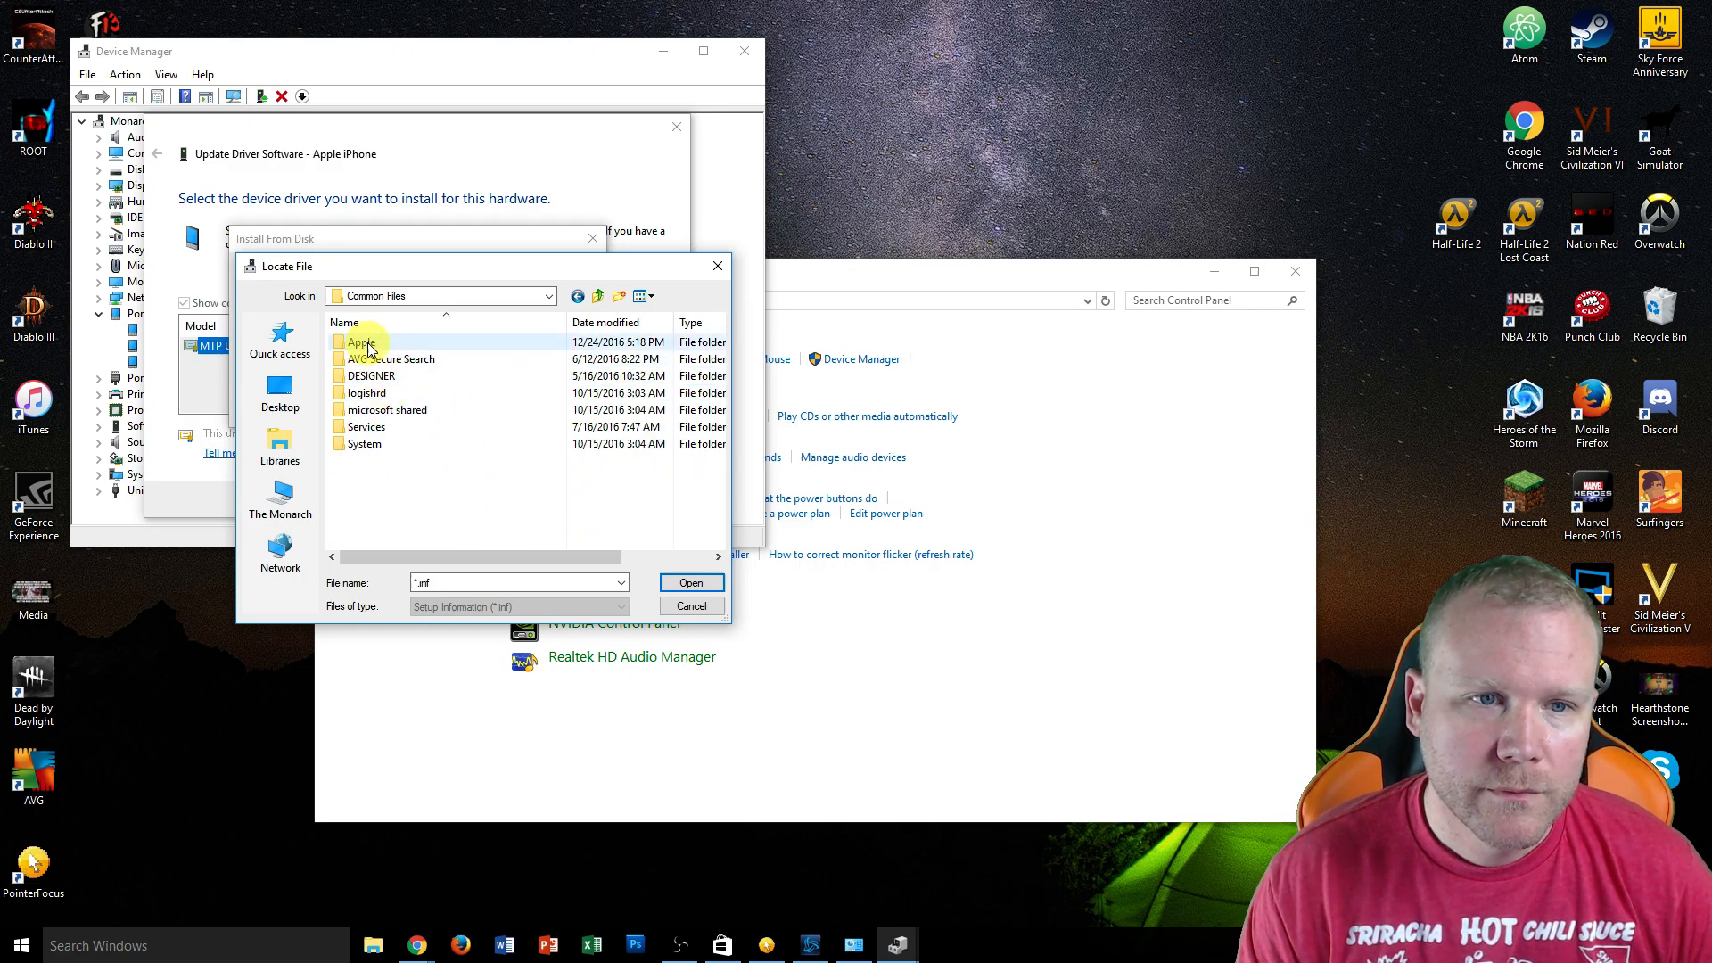
{"action": "double_click", "coordinate": [360, 341]}
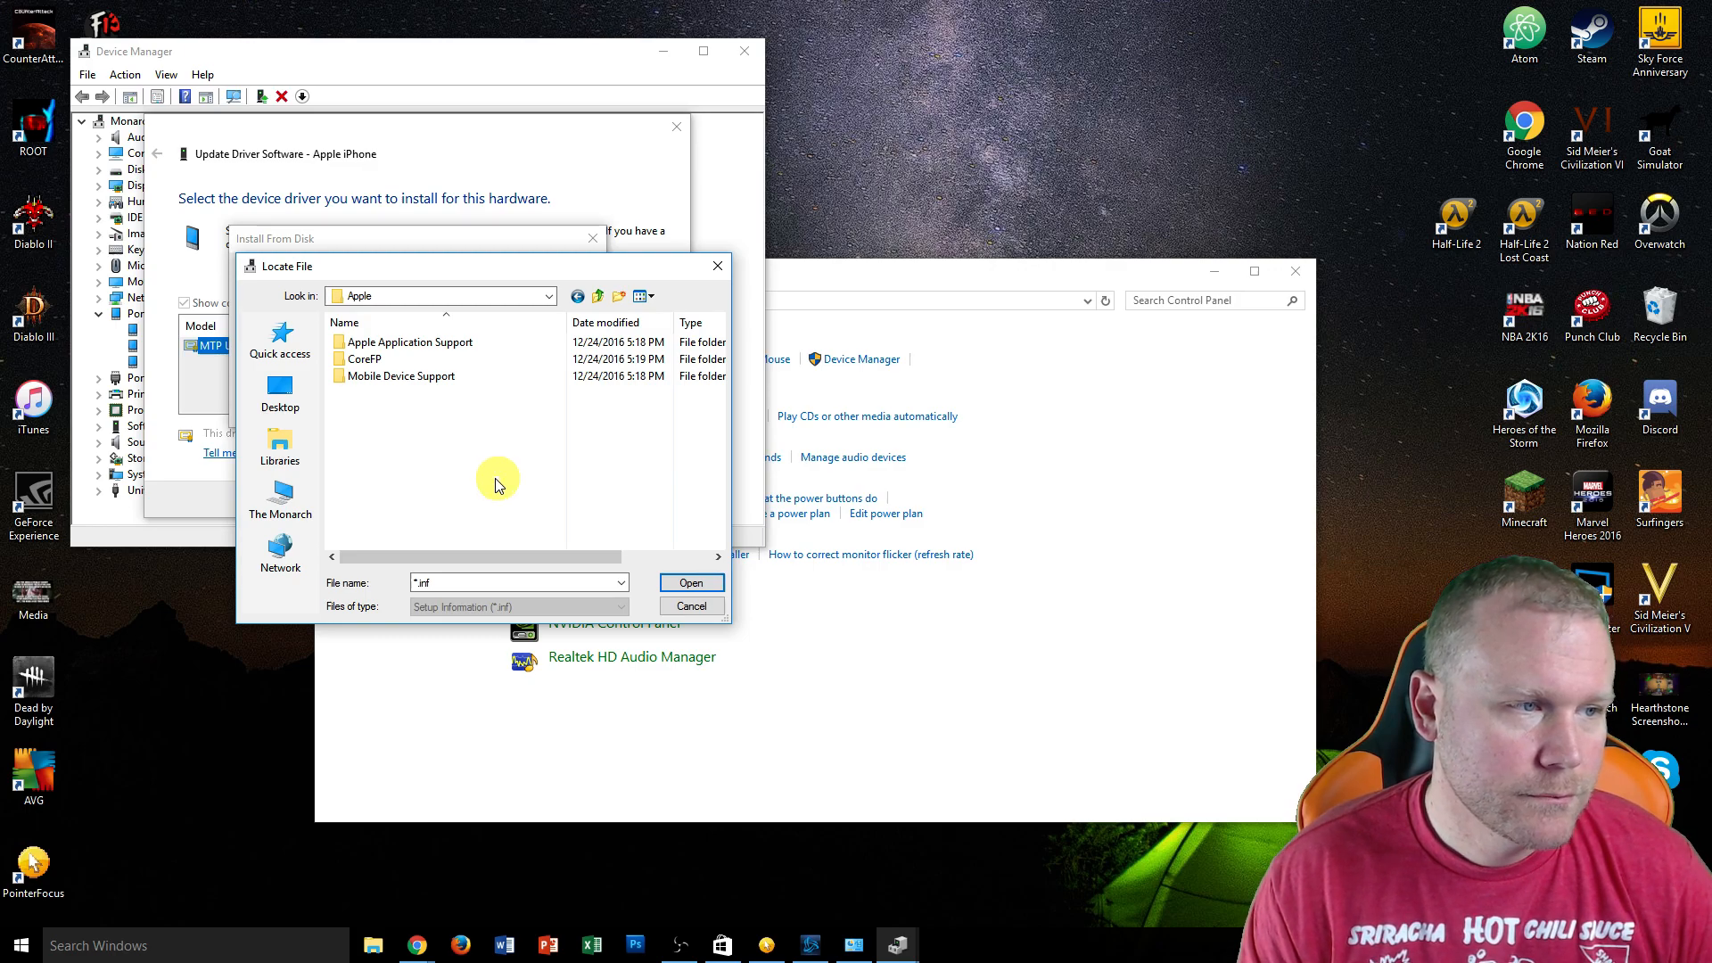
- Pick usbaapl64 in Mobile Device Support\Drivers as the driver source, then close the wizard and Device Manager
{"action": "double_click", "coordinate": [400, 376]}
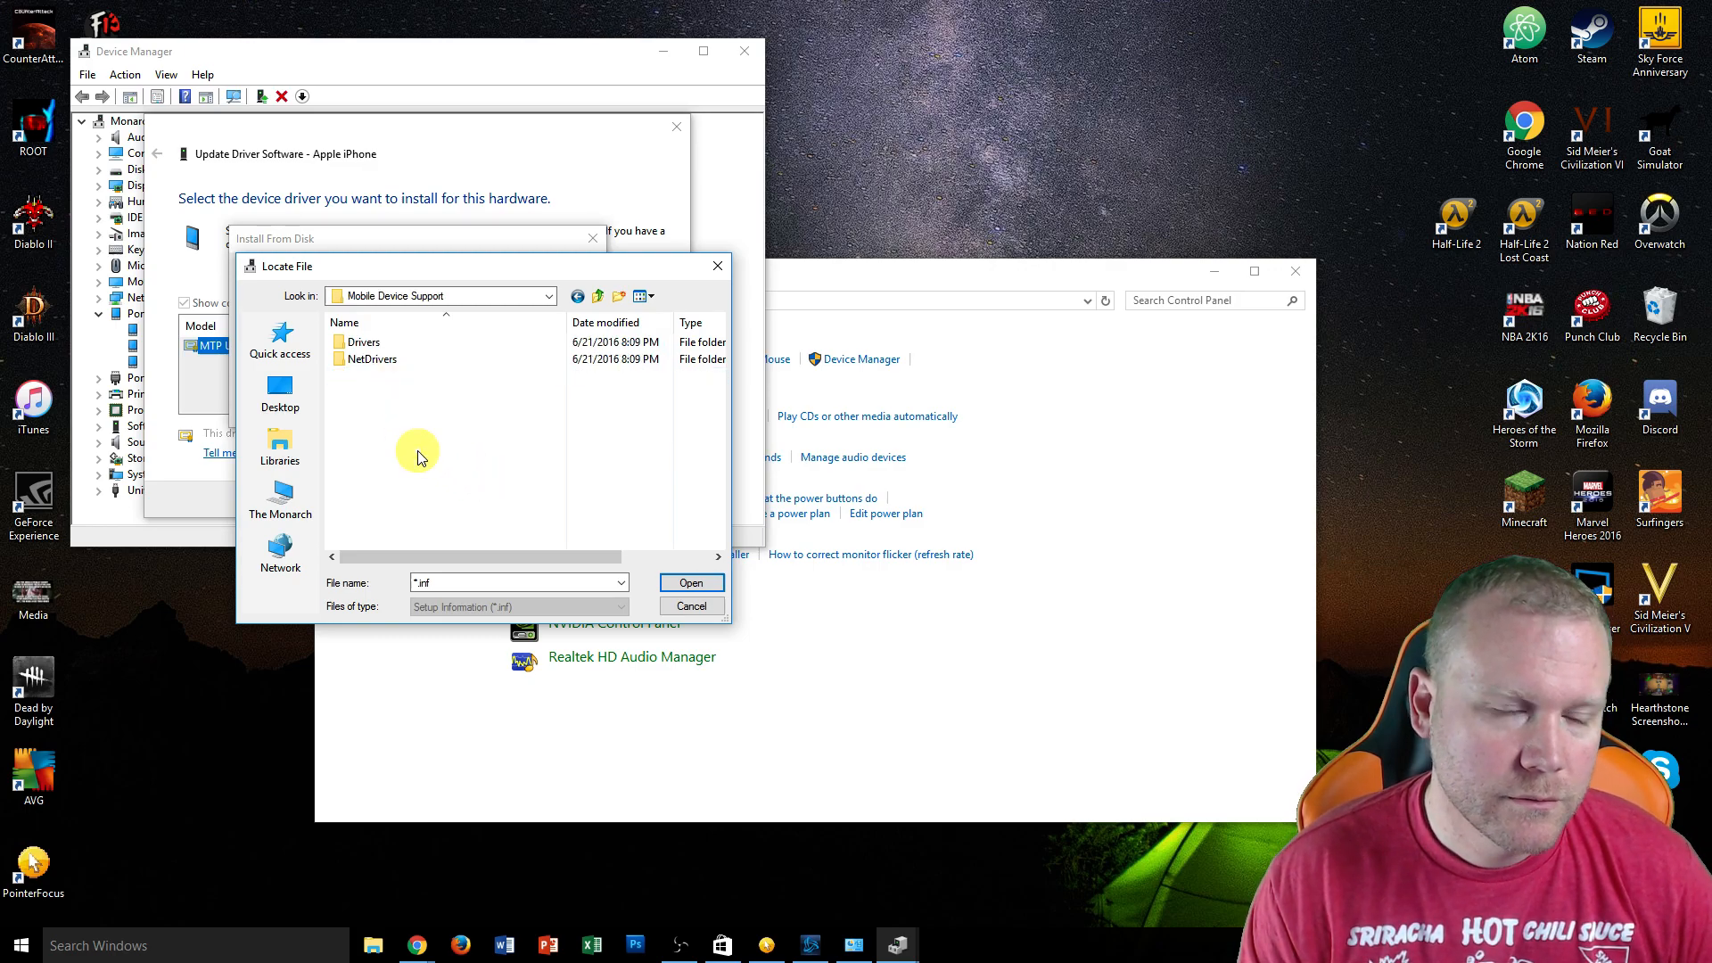
{"action": "left_click", "coordinate": [364, 341]}
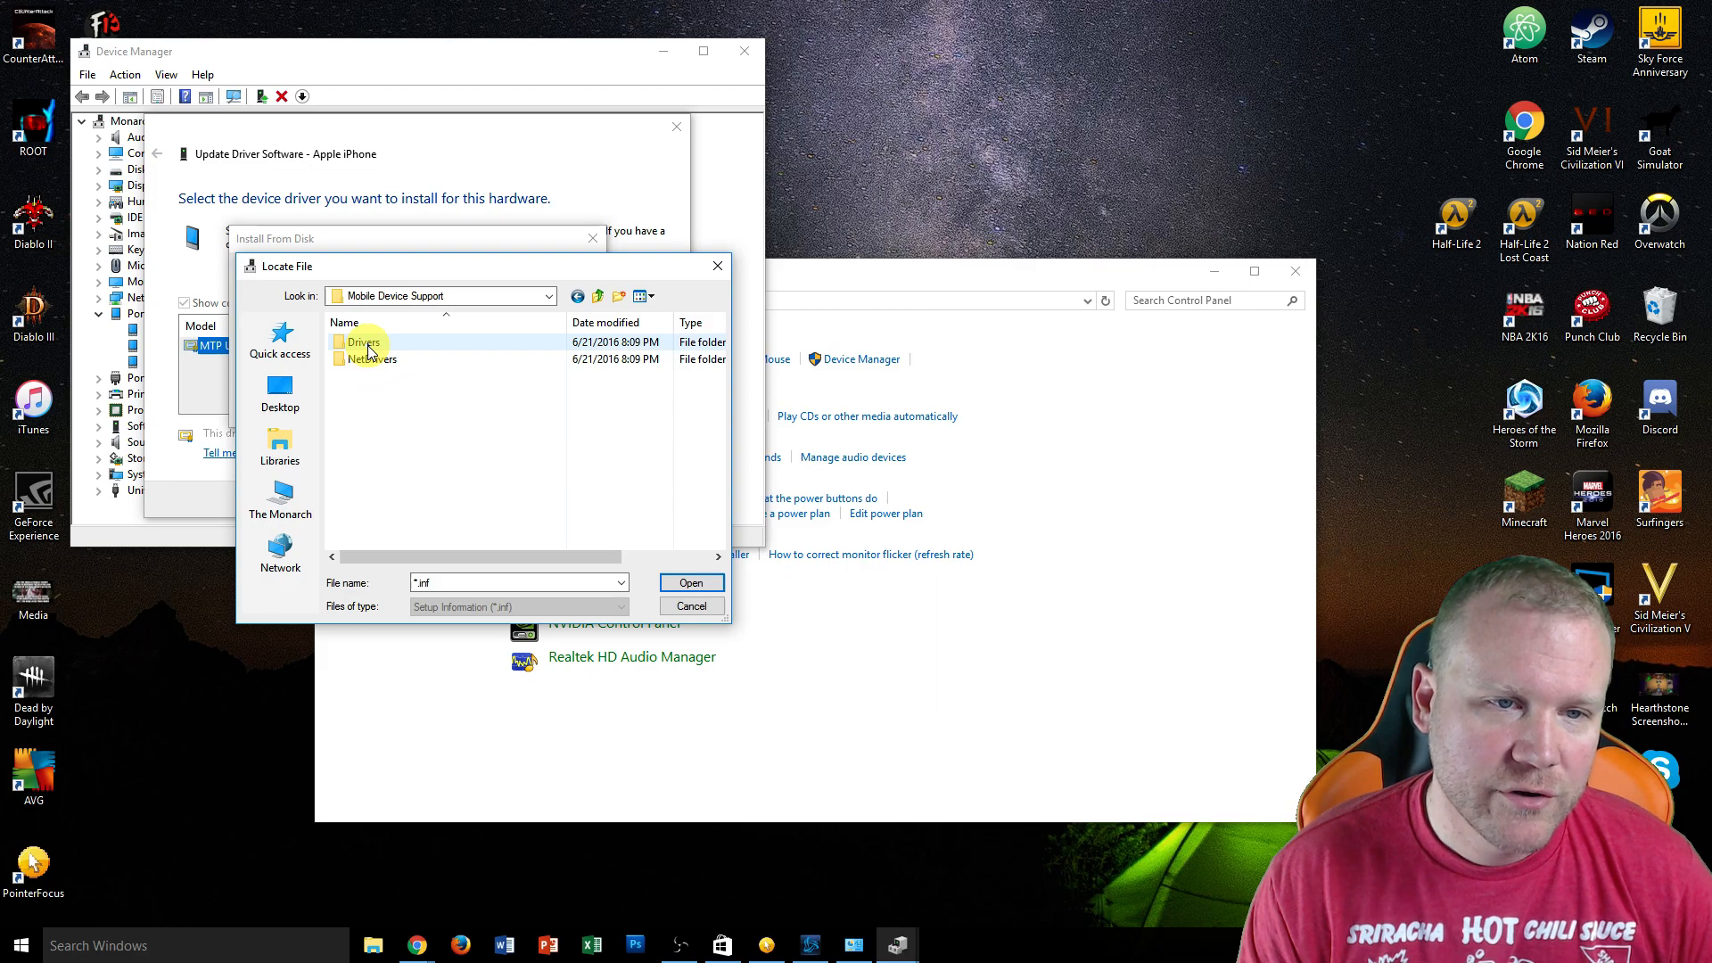
{"action": "double_click", "coordinate": [360, 341]}
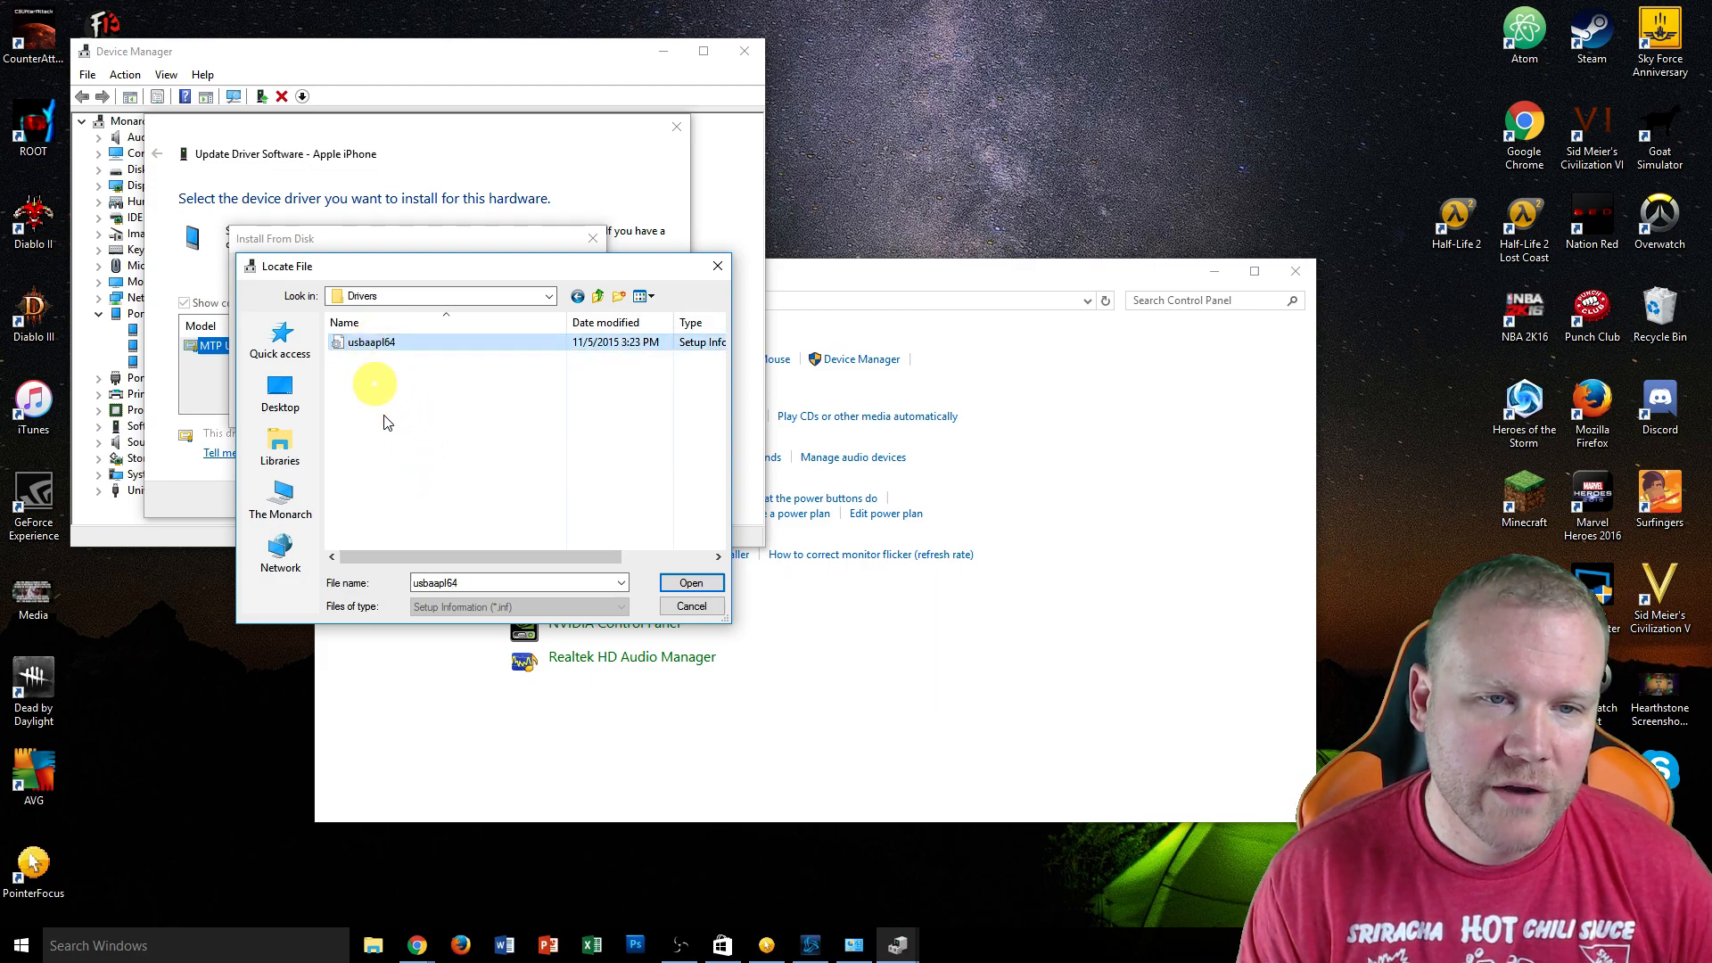
{"action": "left_click", "coordinate": [691, 581]}
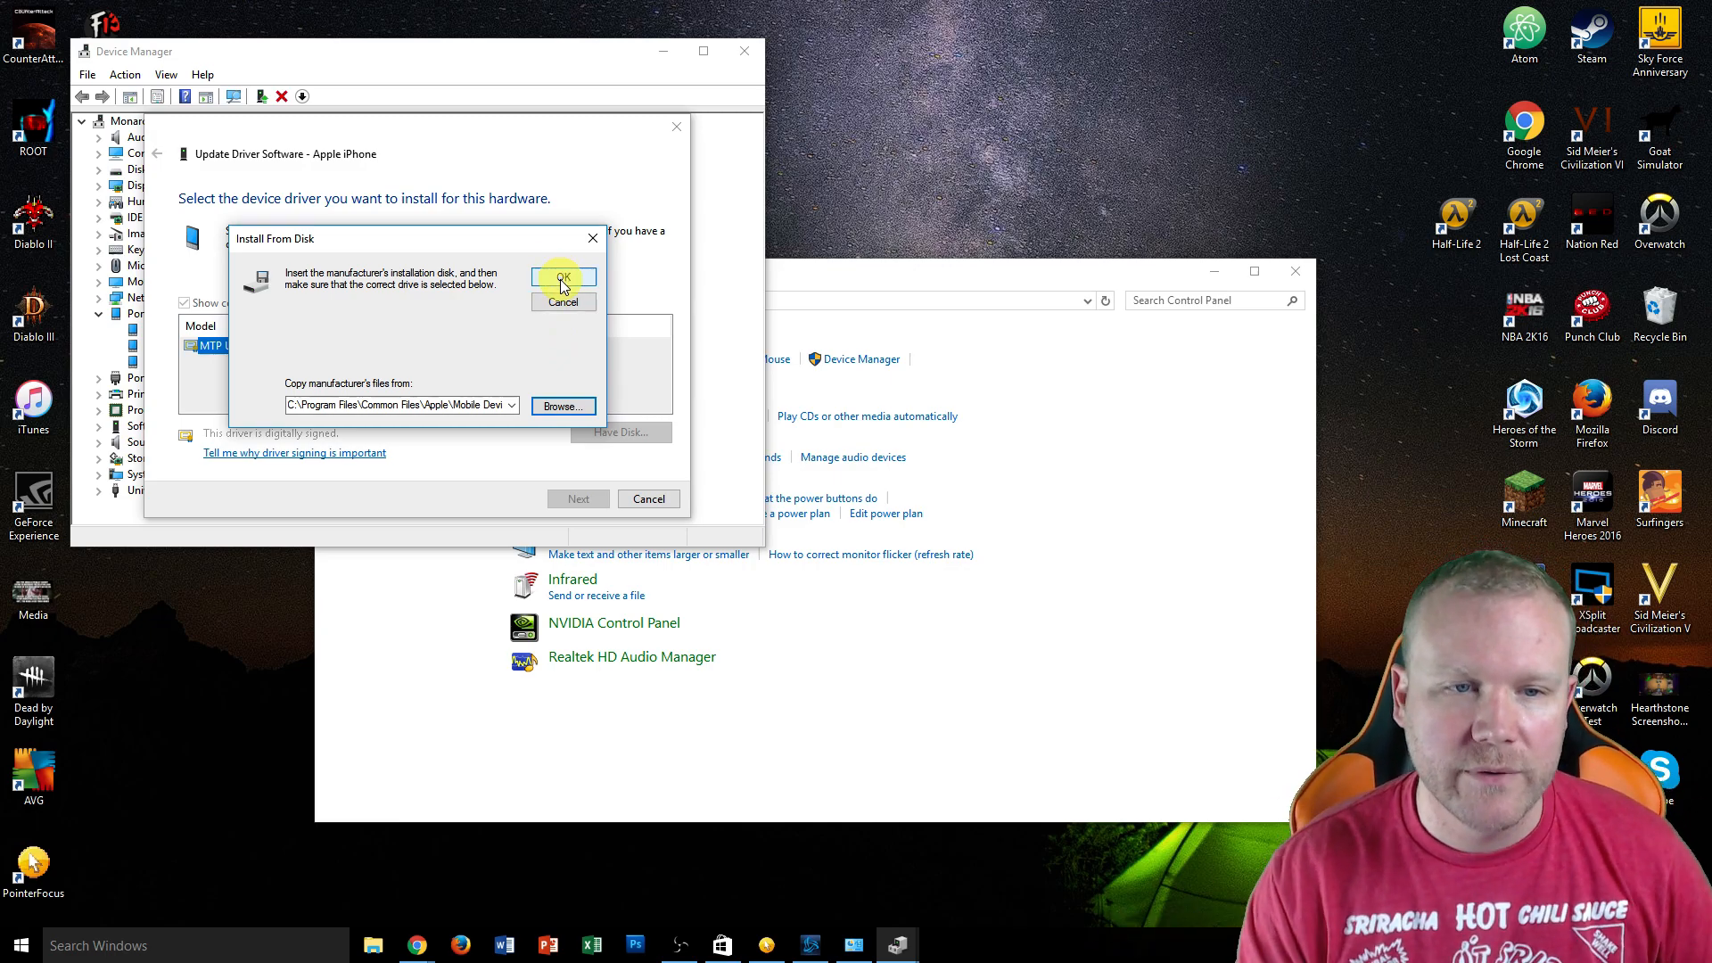
{"action": "left_click", "coordinate": [563, 276]}
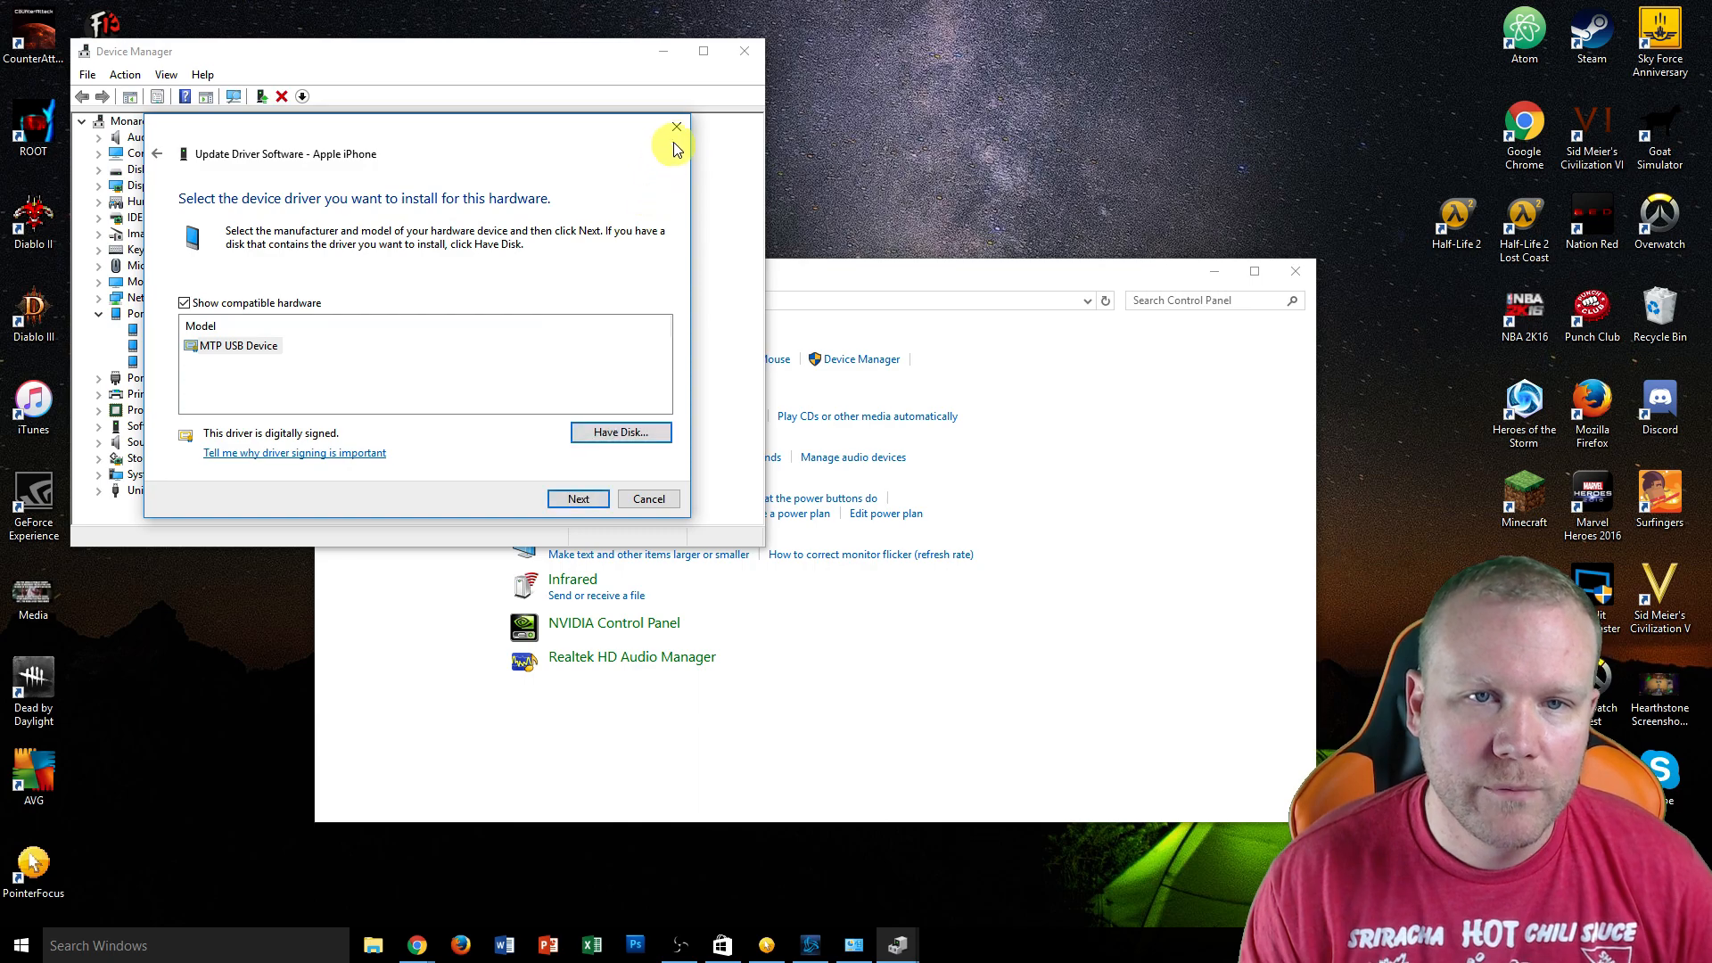
{"action": "left_click", "coordinate": [676, 129]}
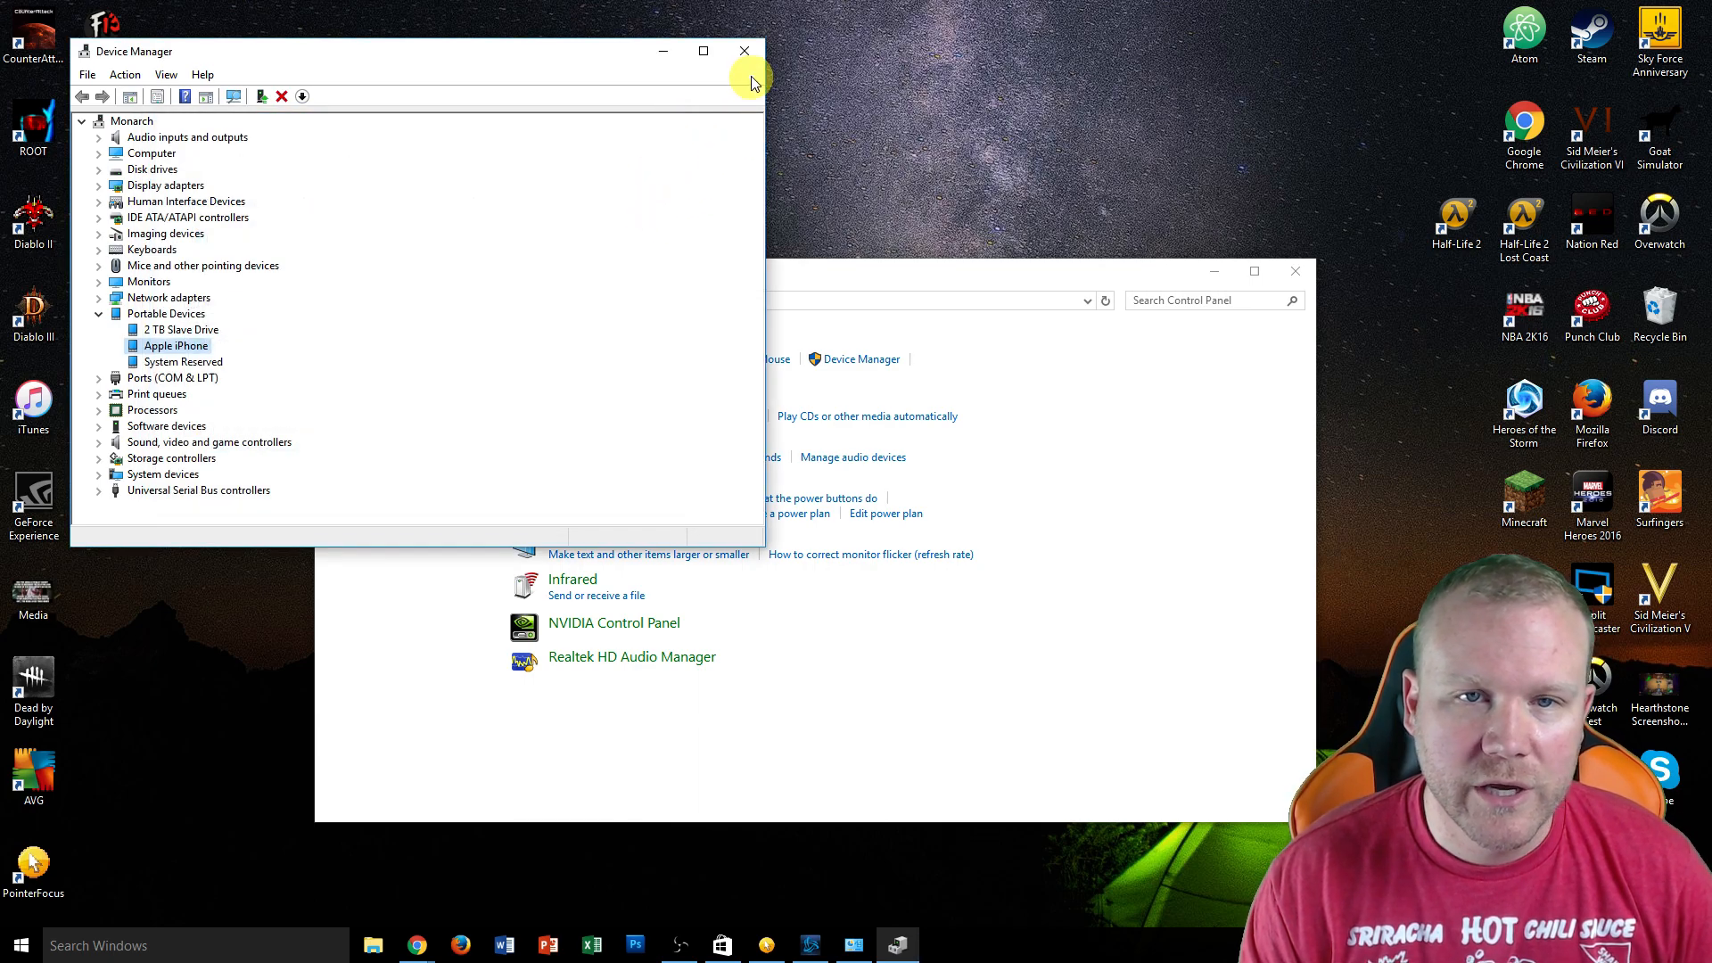
{"action": "left_click", "coordinate": [740, 50]}
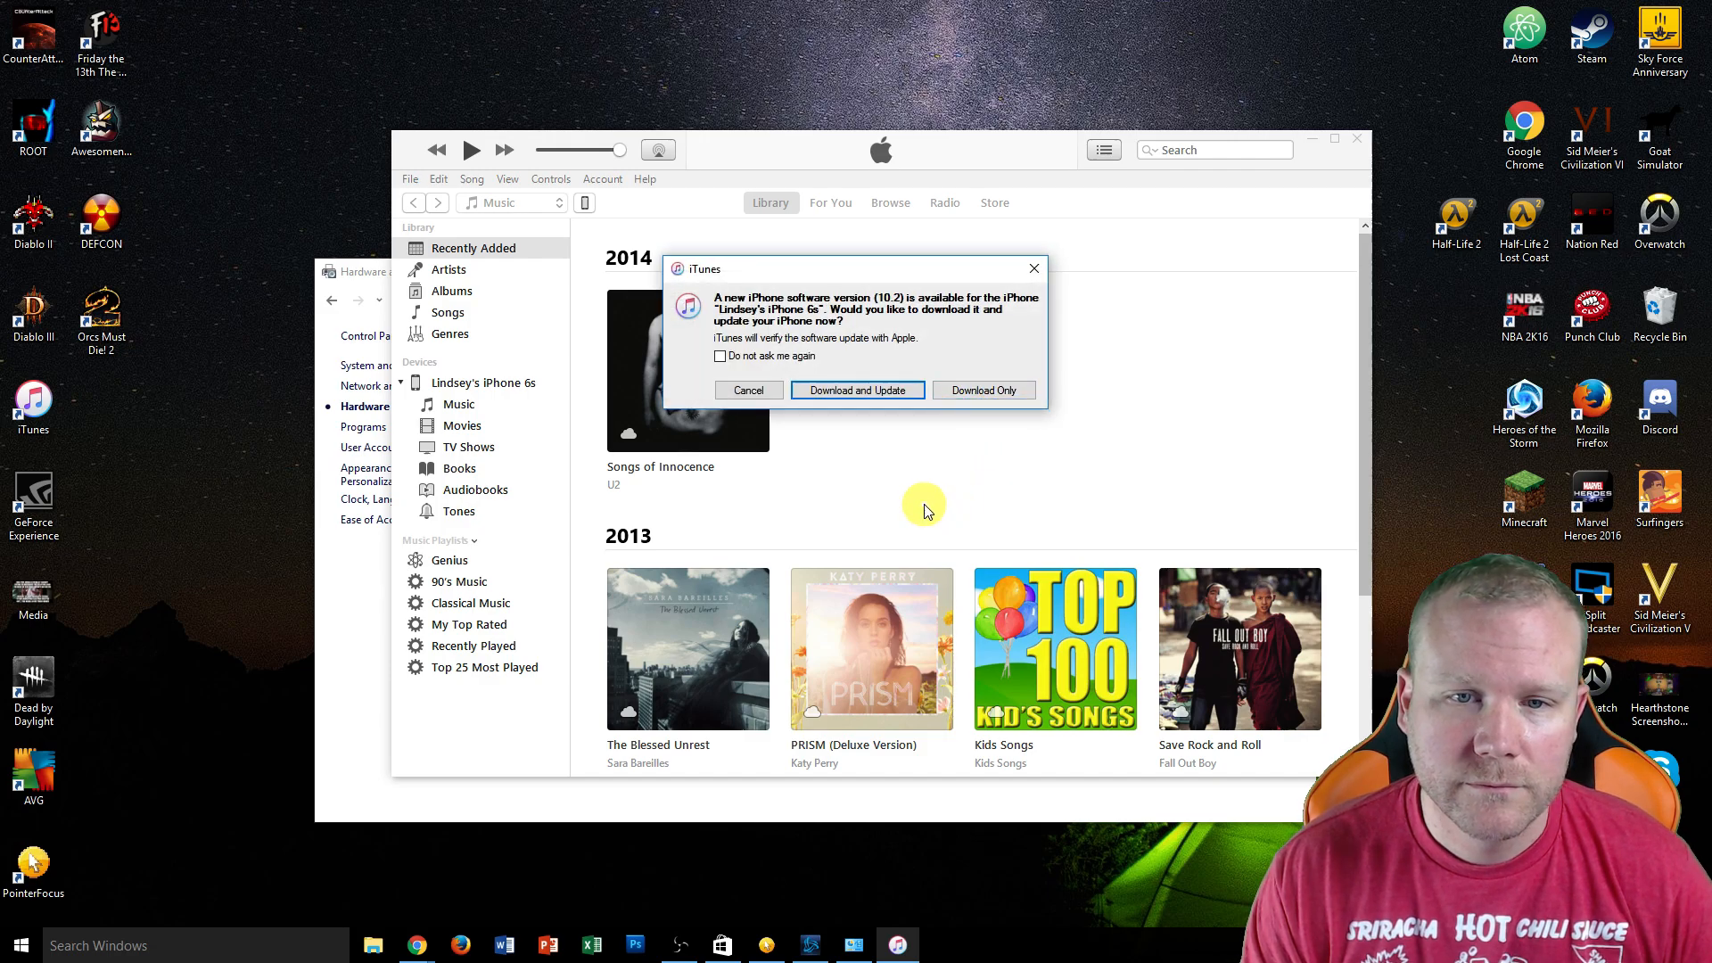
{"action": "mouse_move", "coordinate": [904, 338]}
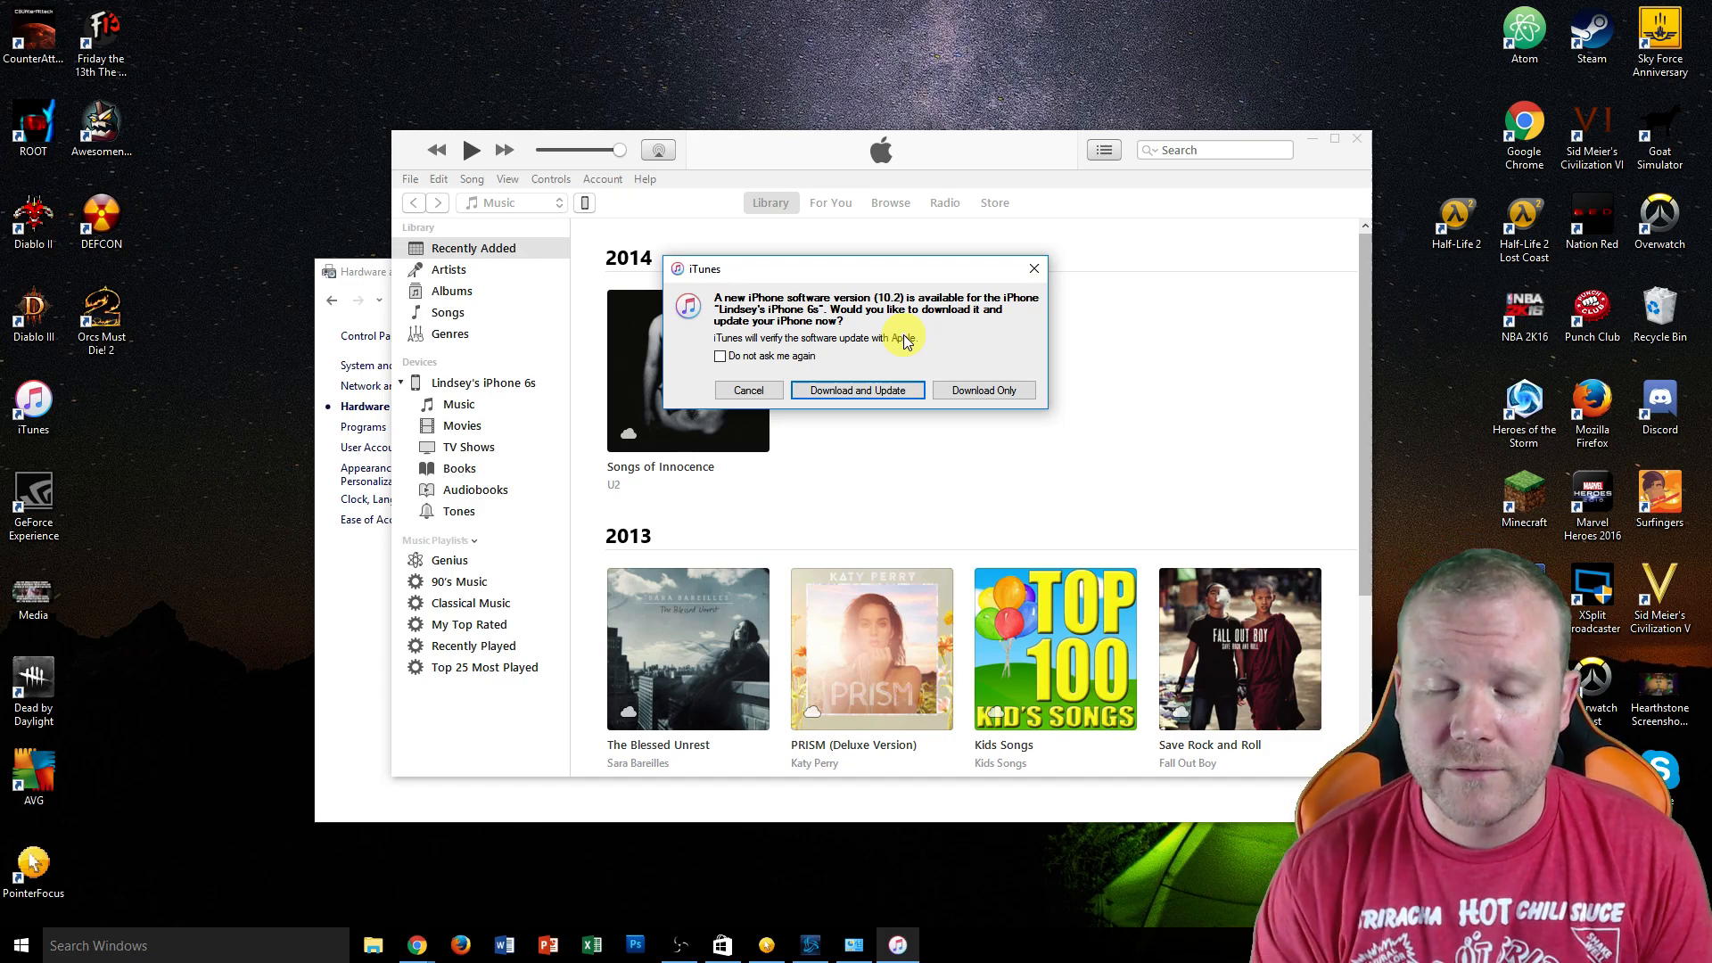
{"action": "mouse_move", "coordinate": [873, 353]}
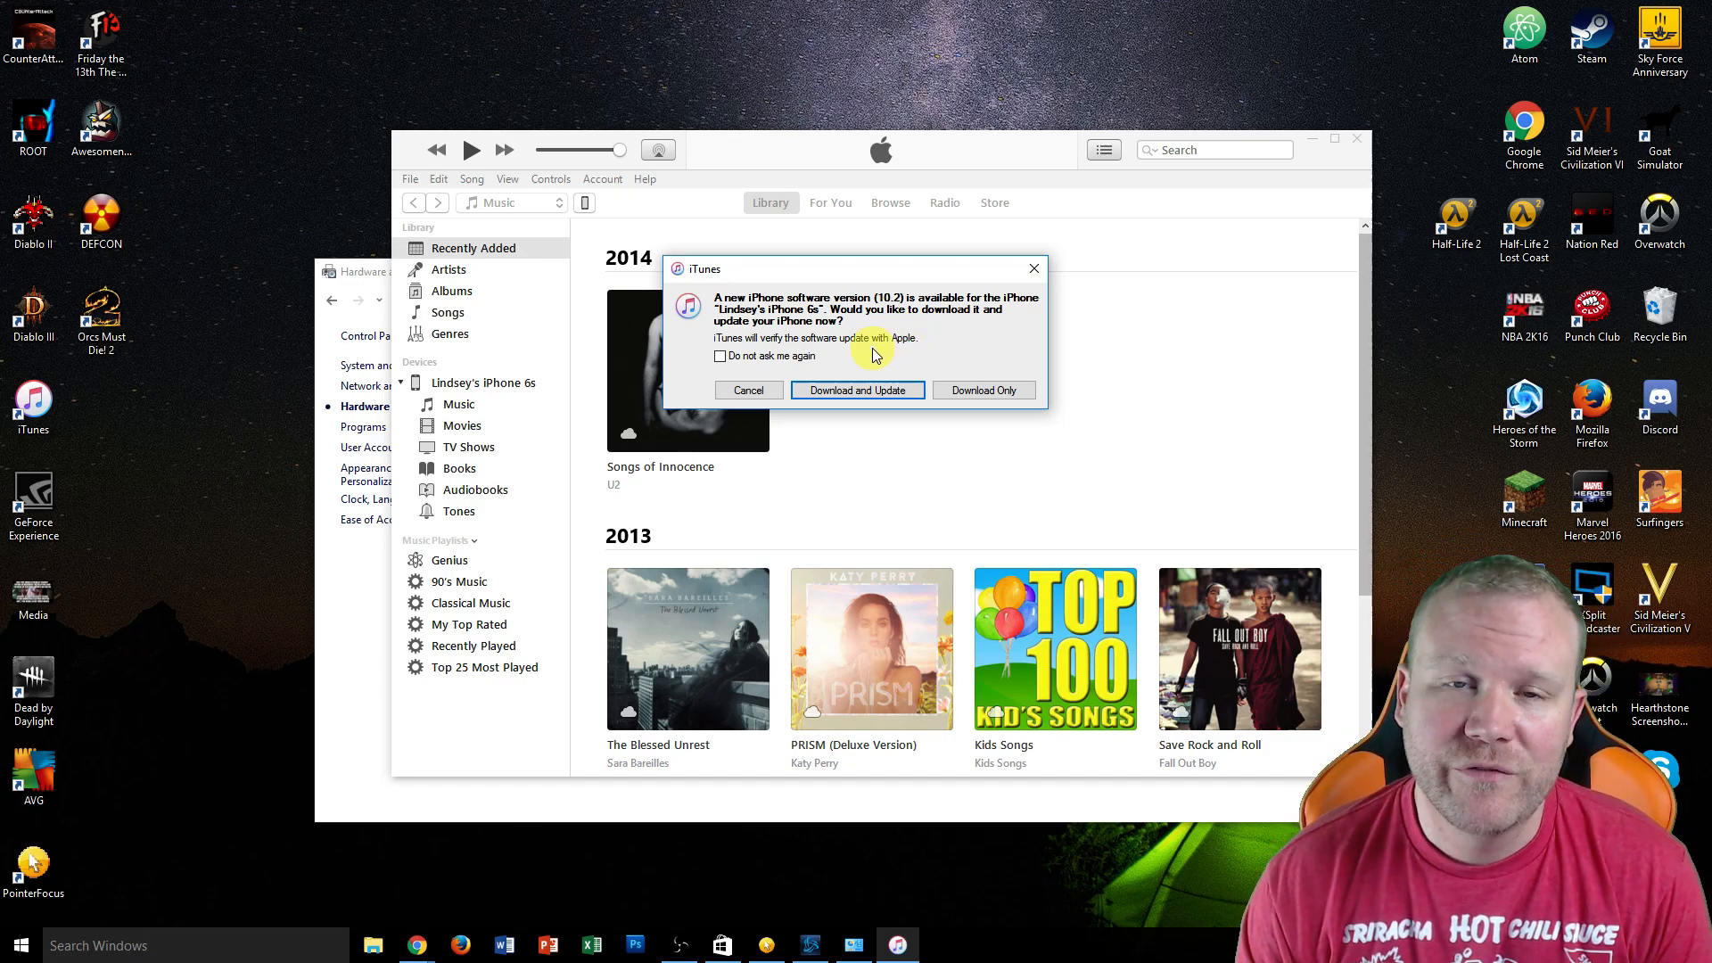